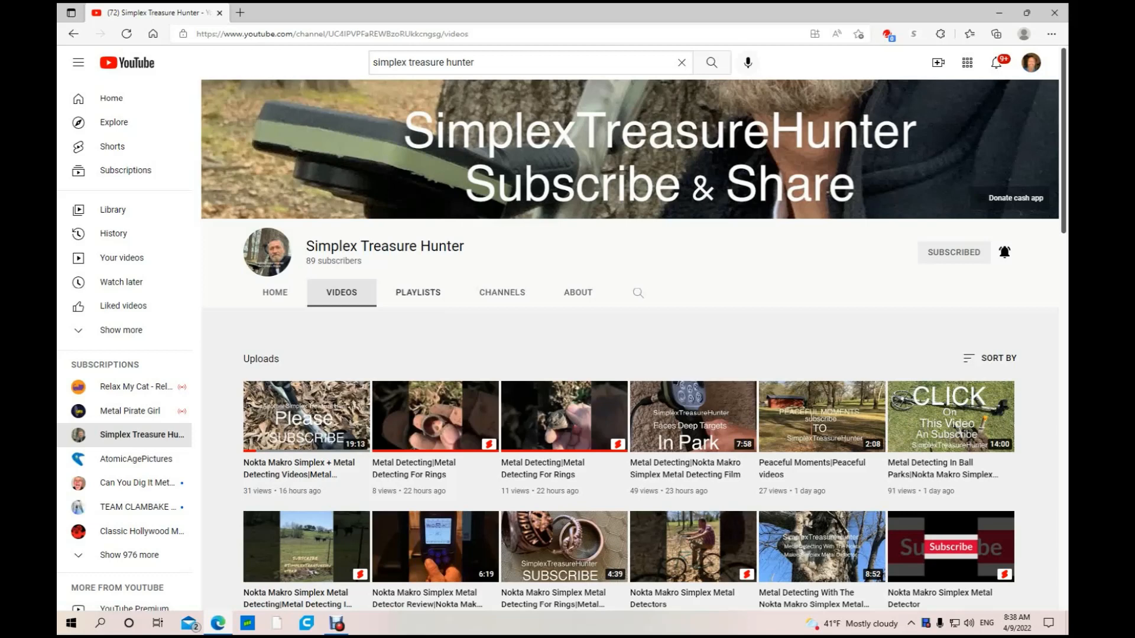
- Check The Budd Files' playlists, then return to its home page and scroll through it
click(418, 293)
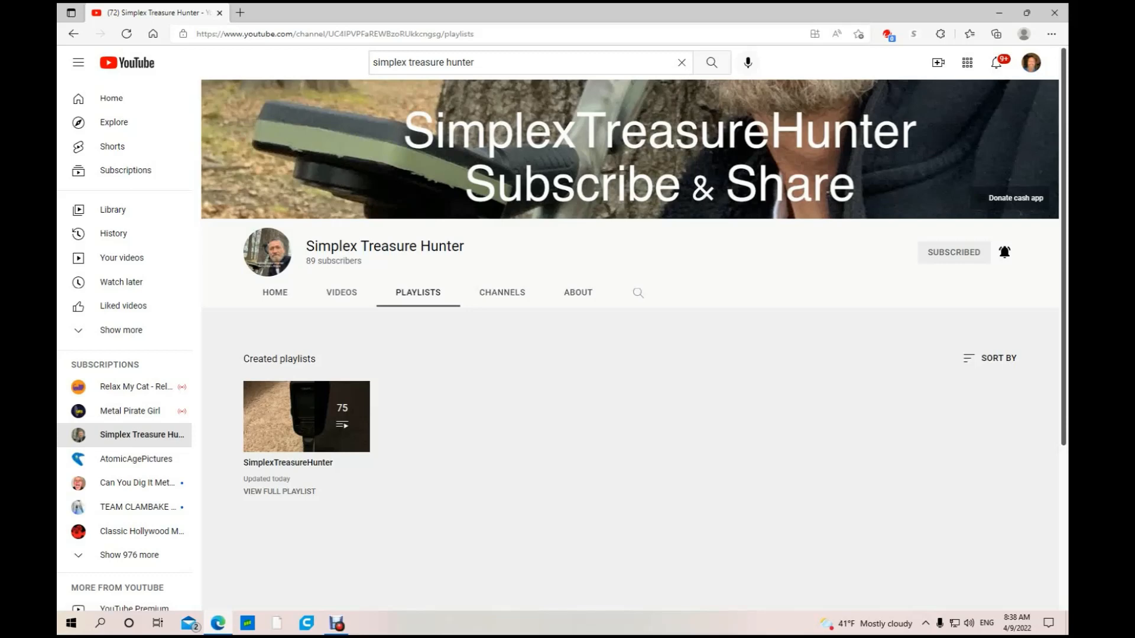
click(275, 292)
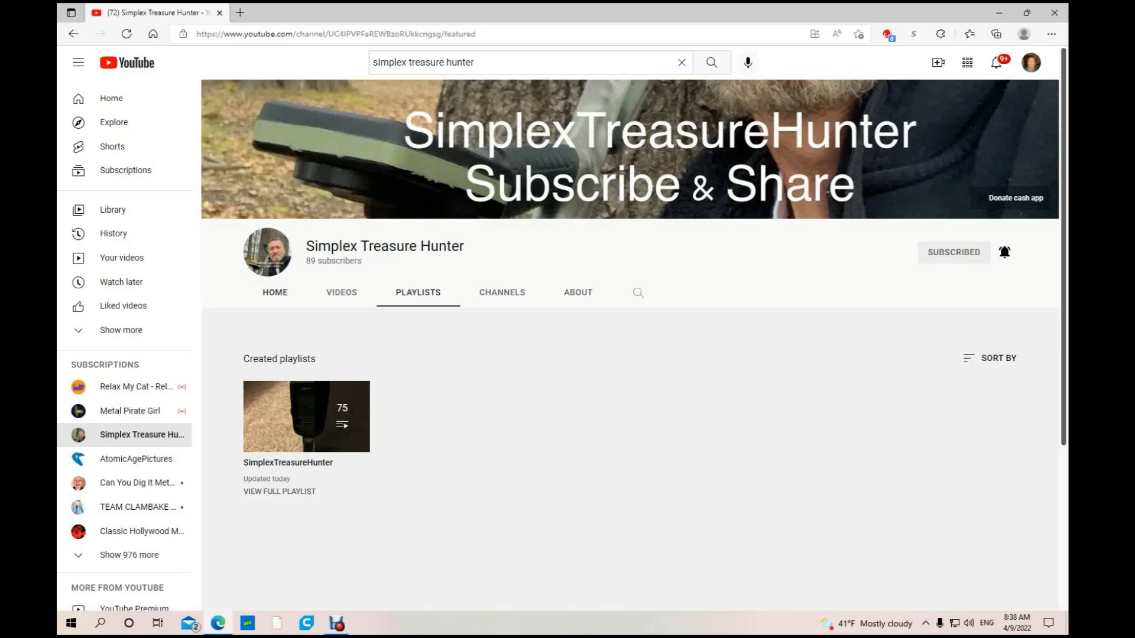
click(275, 292)
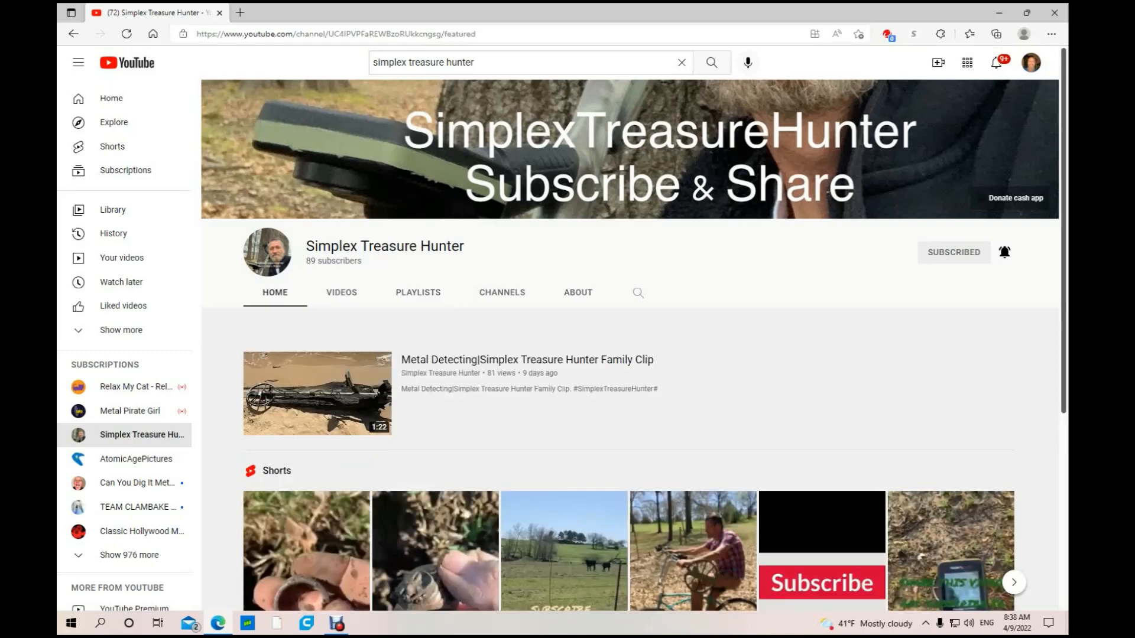
scroll(down, 3)
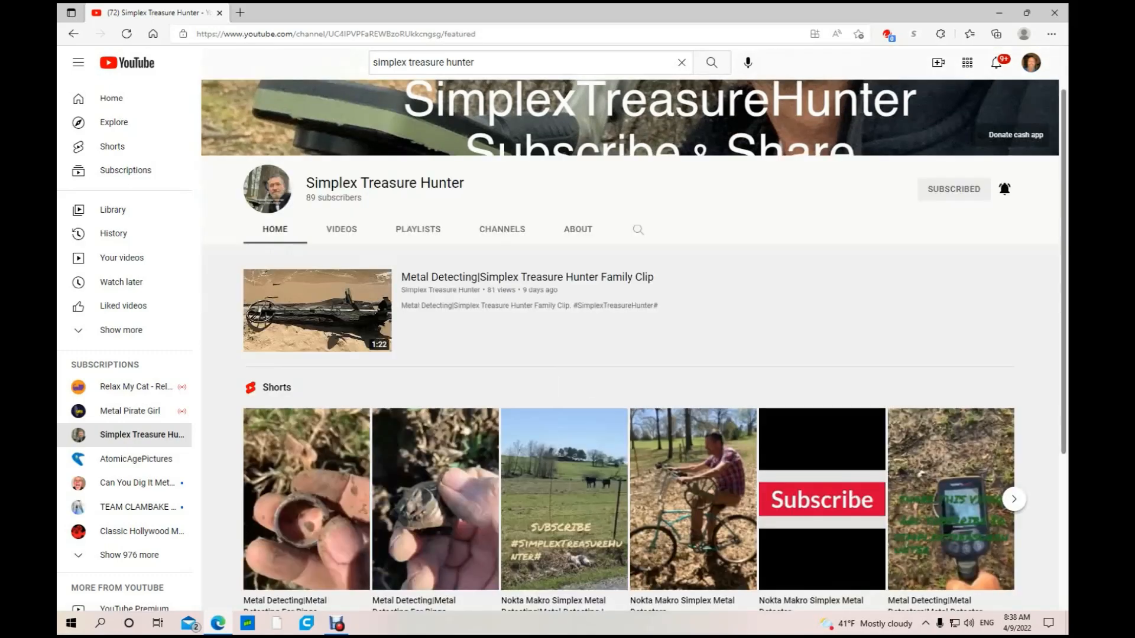
scroll(down, 3)
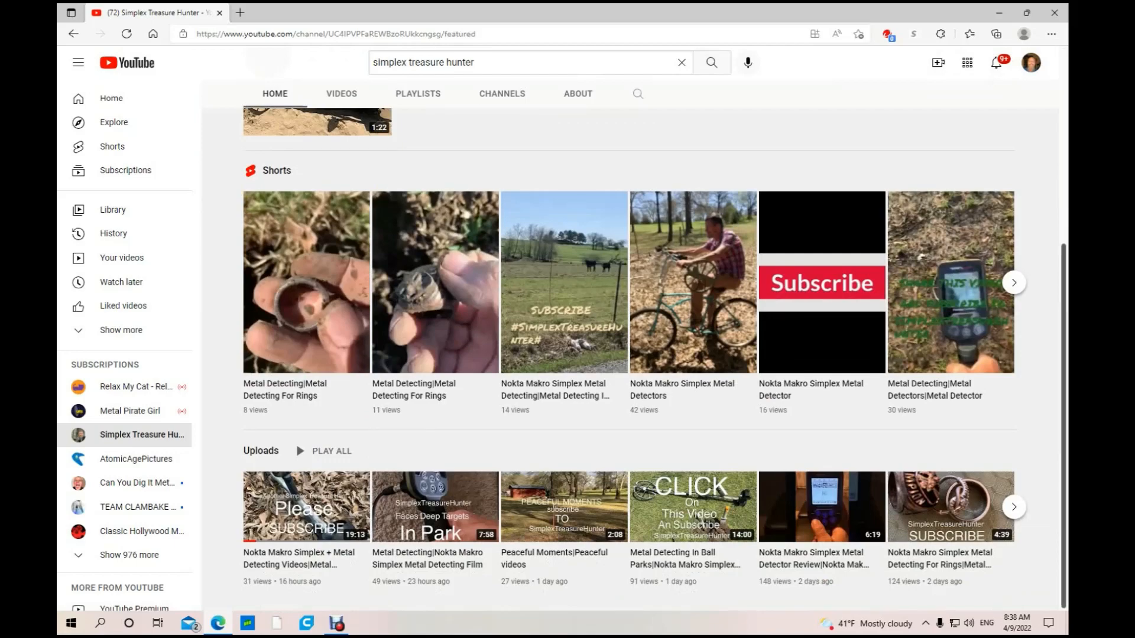
scroll(up, 3)
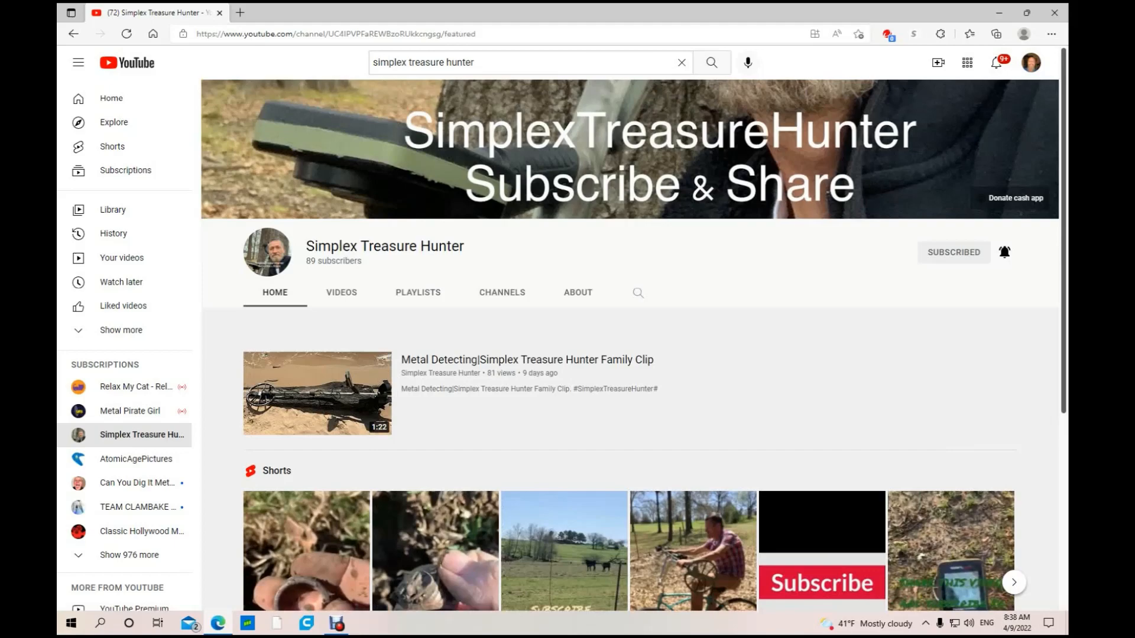
- Show The Budd Files' Videos tab and scroll through the first uploads
click(341, 292)
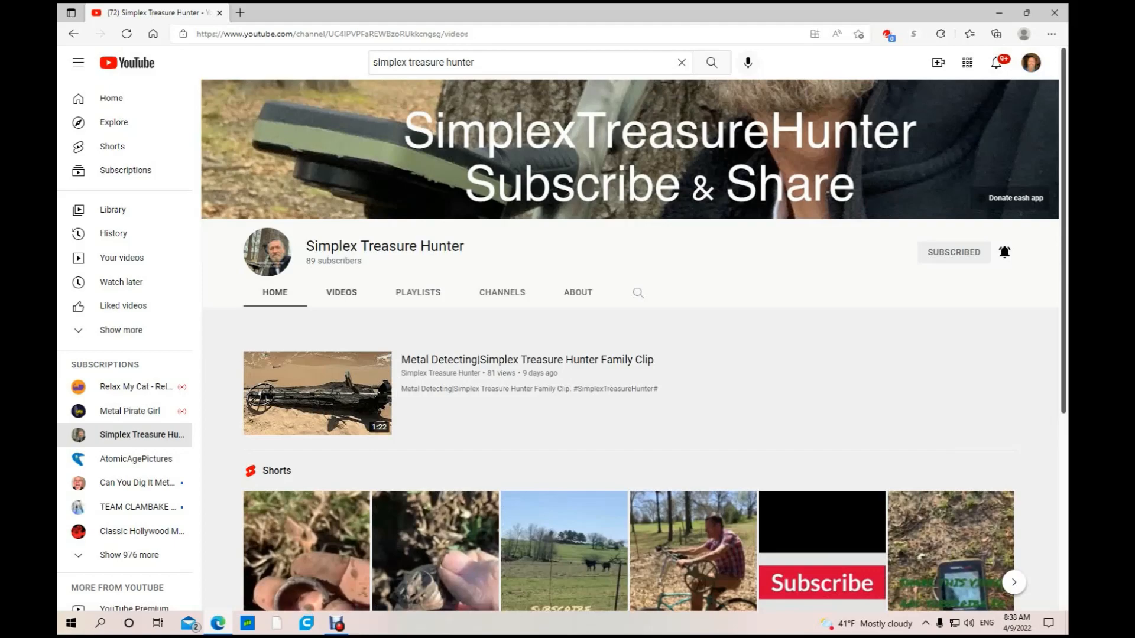
click(341, 293)
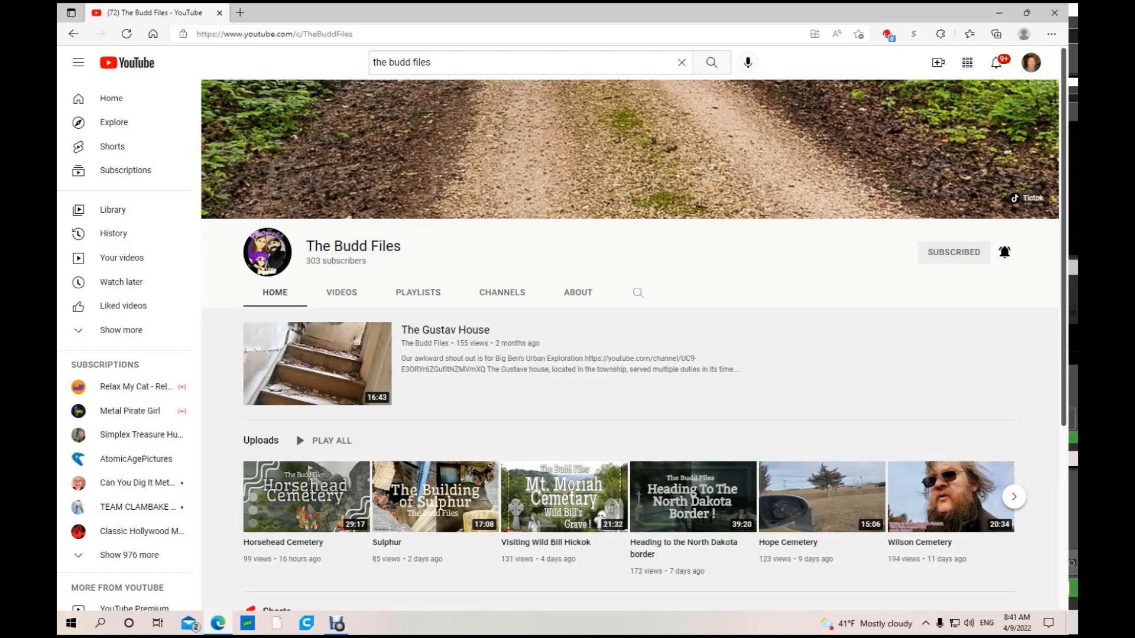
scroll(down, 3)
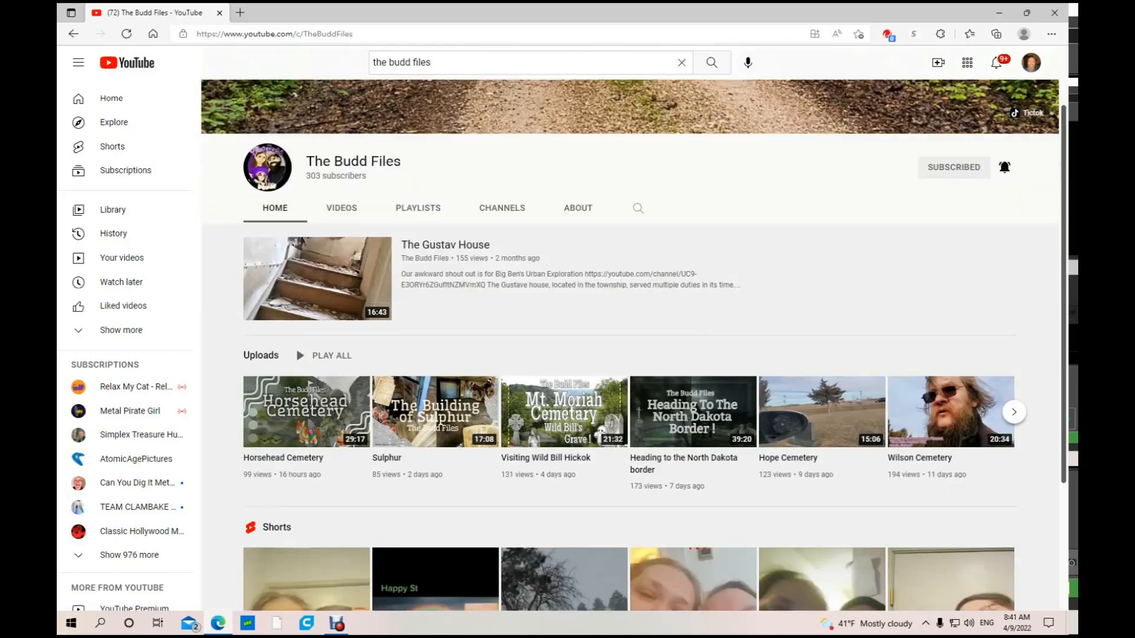
scroll(down, 3)
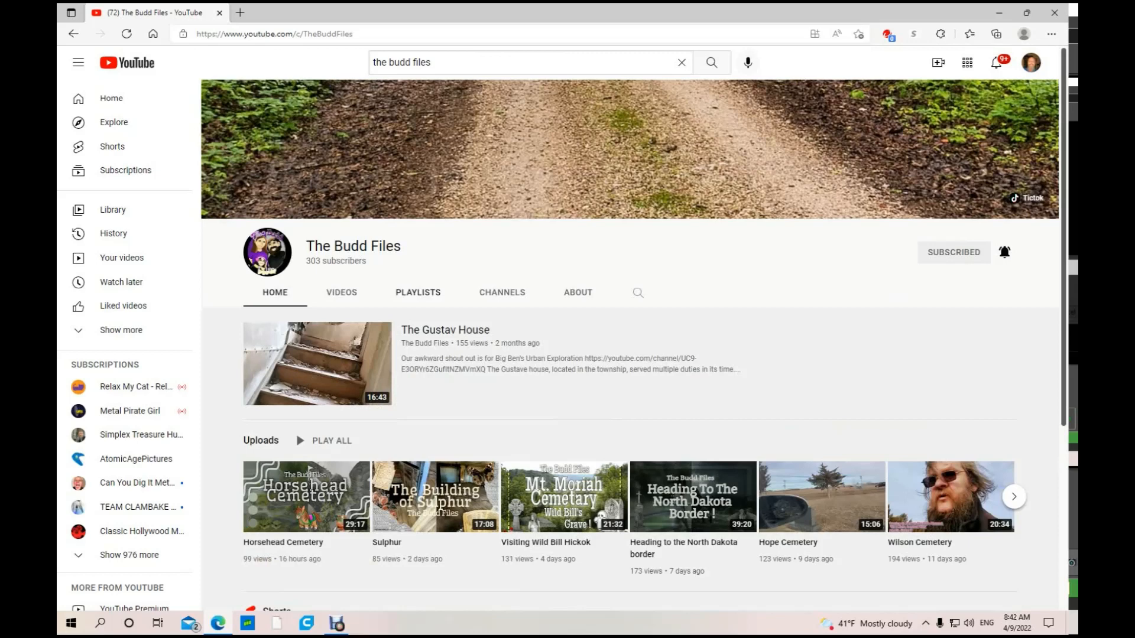
- Reopen the uploads list, scroll down through older videos, then back up
click(341, 292)
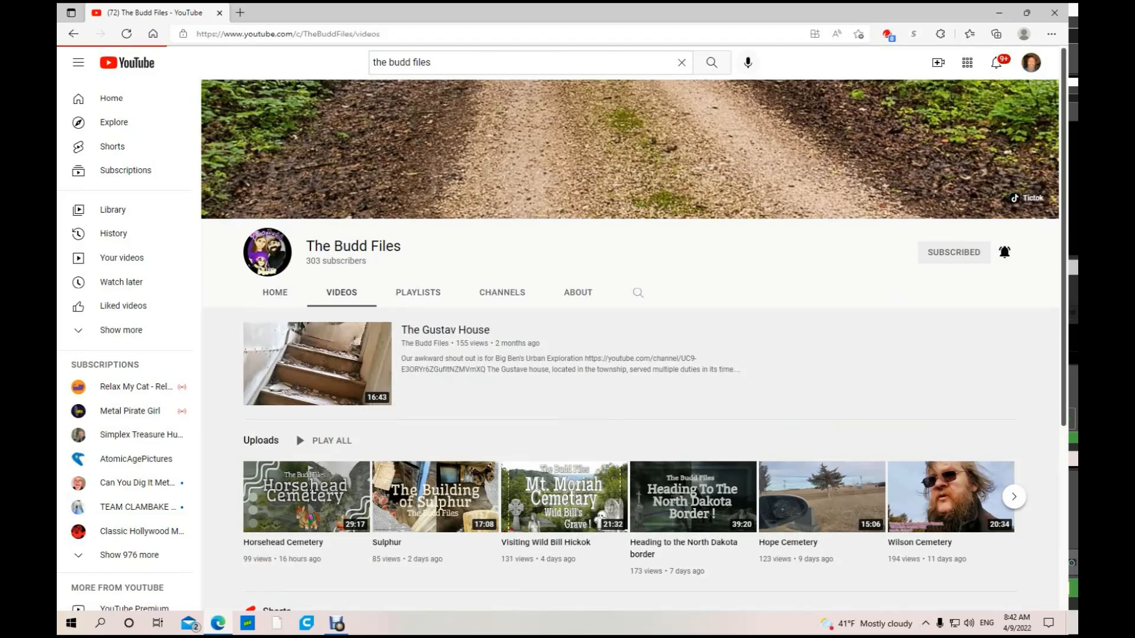
scroll(down, 3)
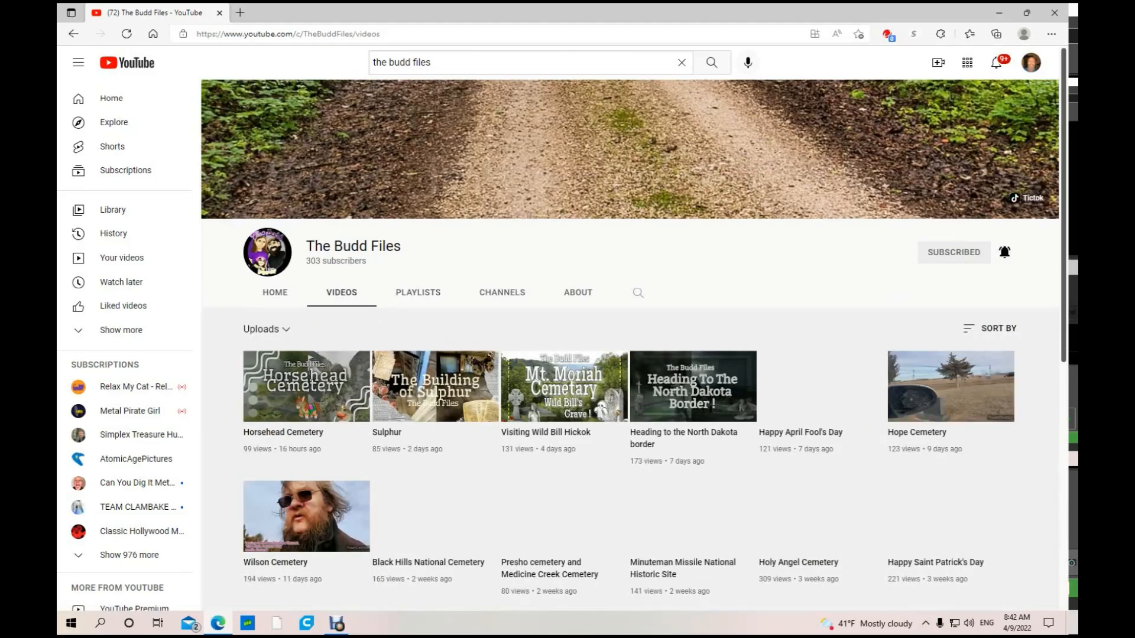
scroll(down, 3)
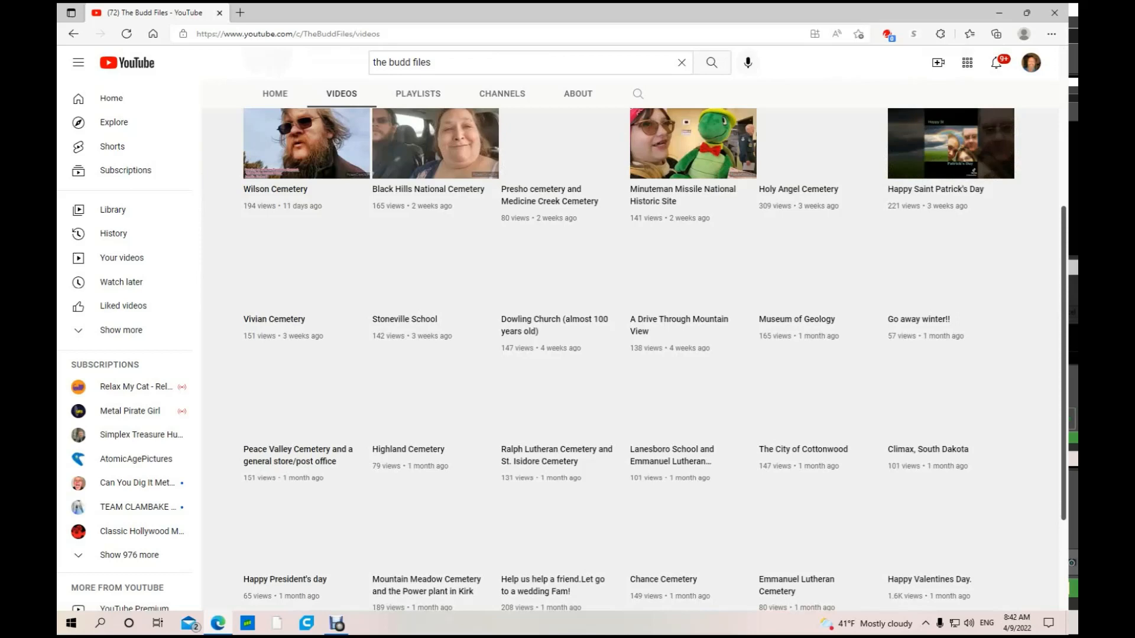
scroll(down, 3)
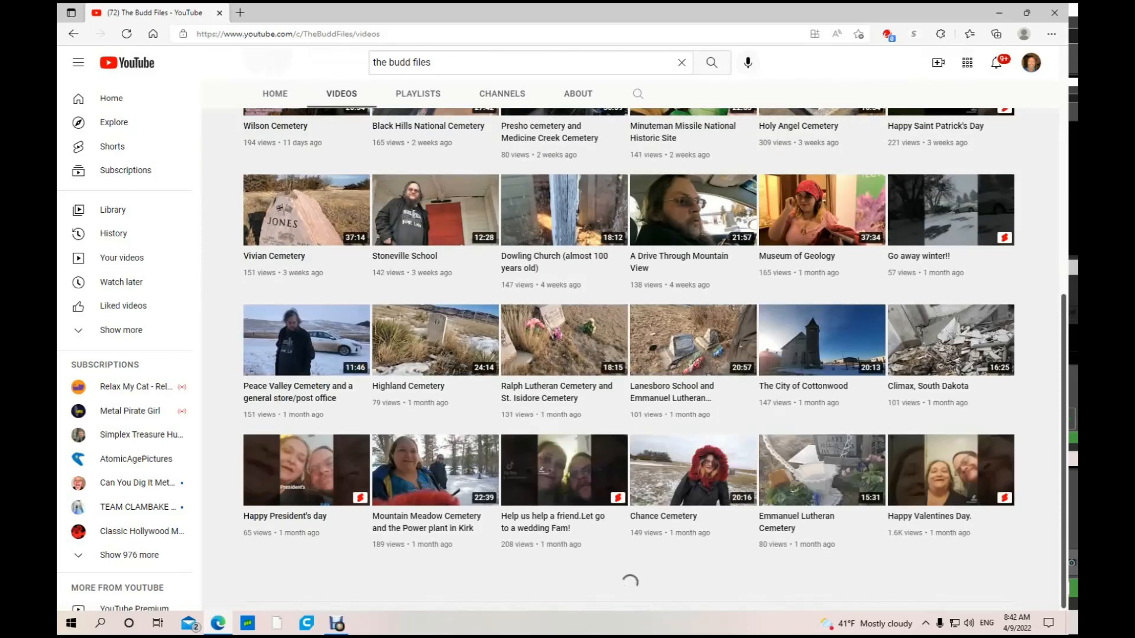
scroll(down, 3)
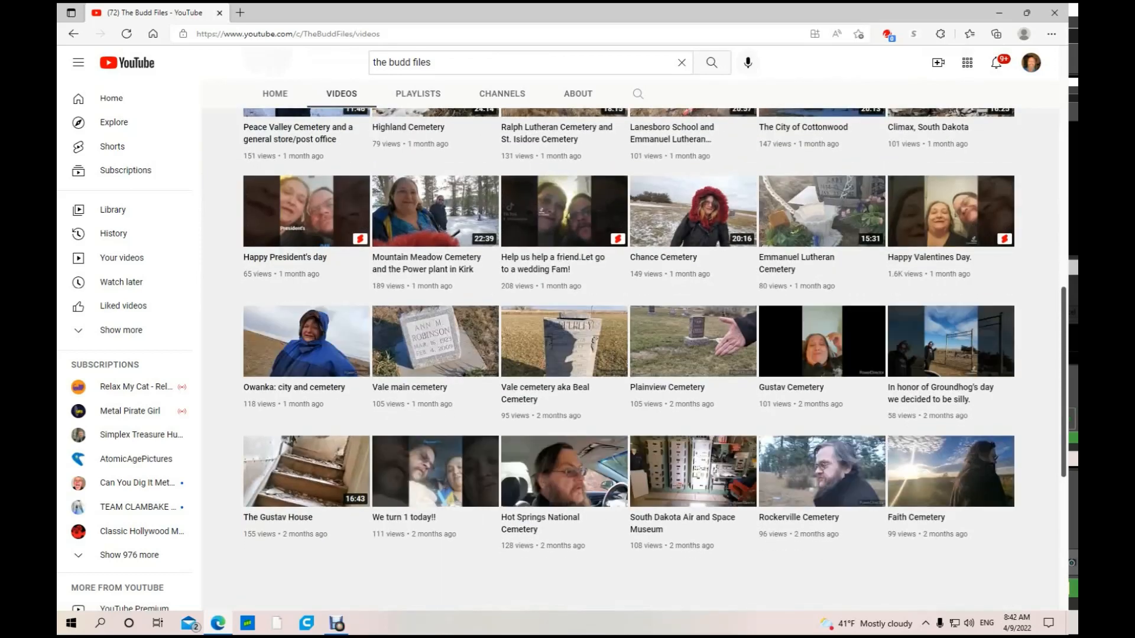
scroll(down, 3)
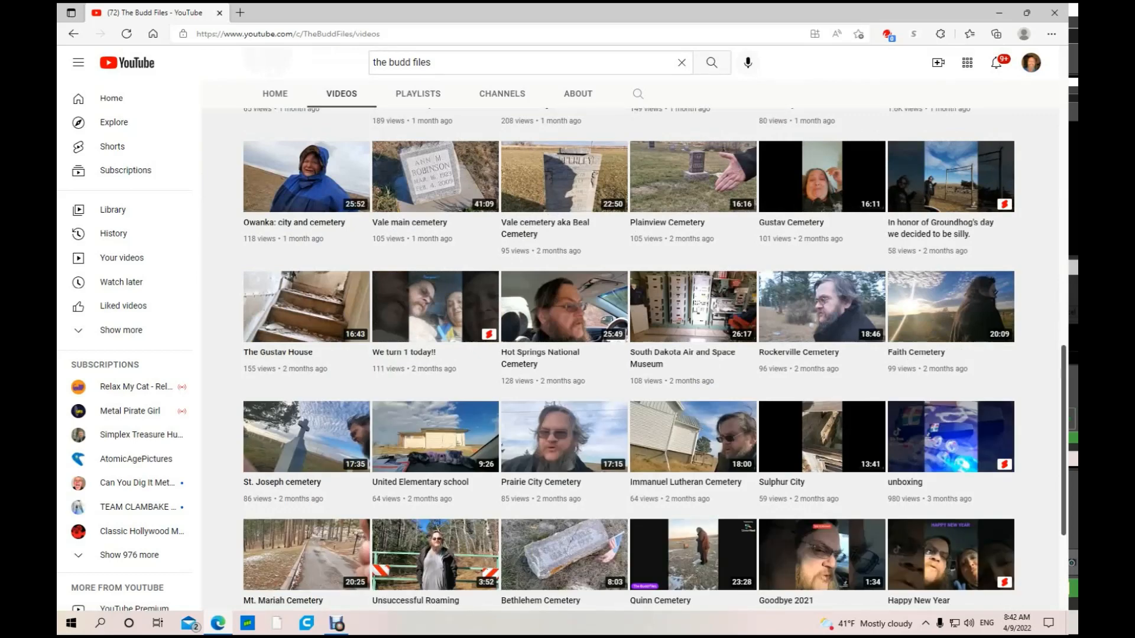
scroll(down, 3)
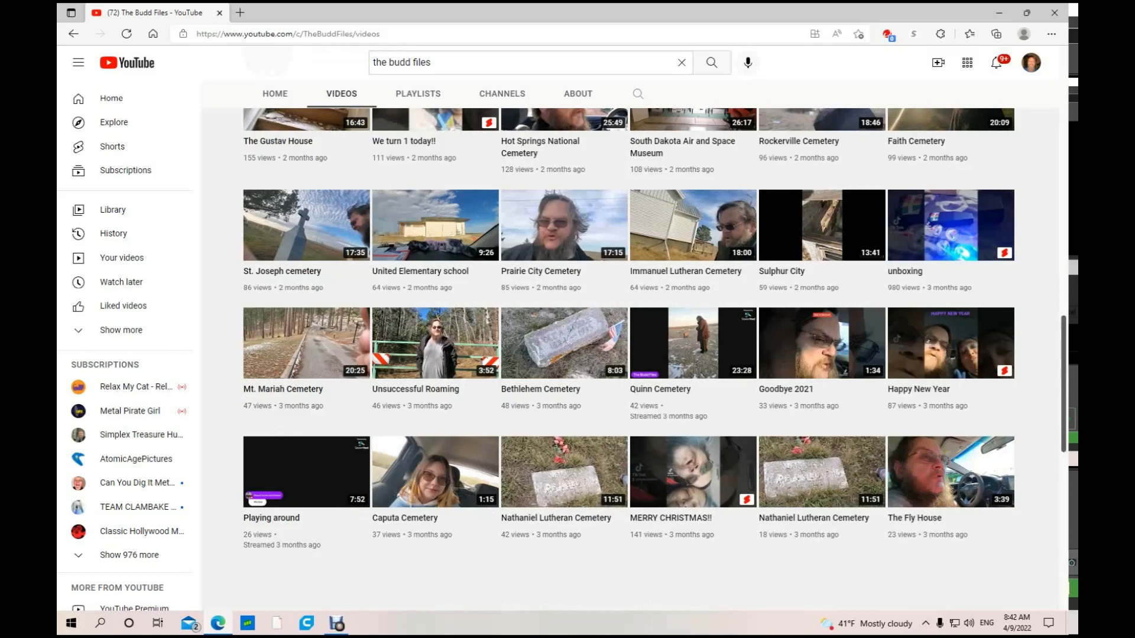
scroll(up, 3)
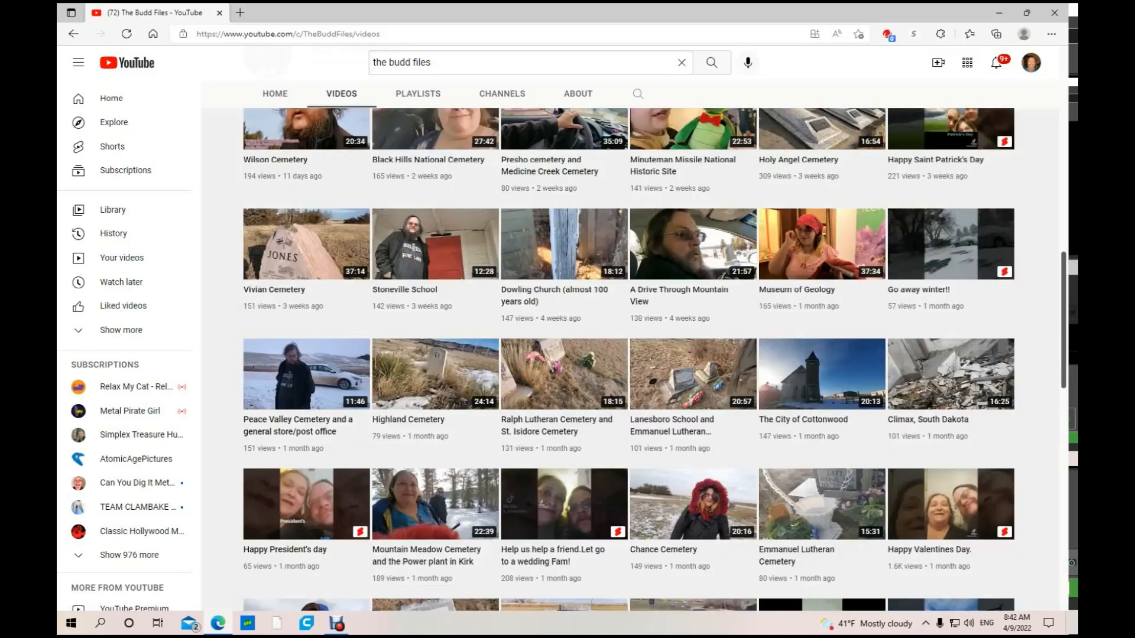
scroll(up, 3)
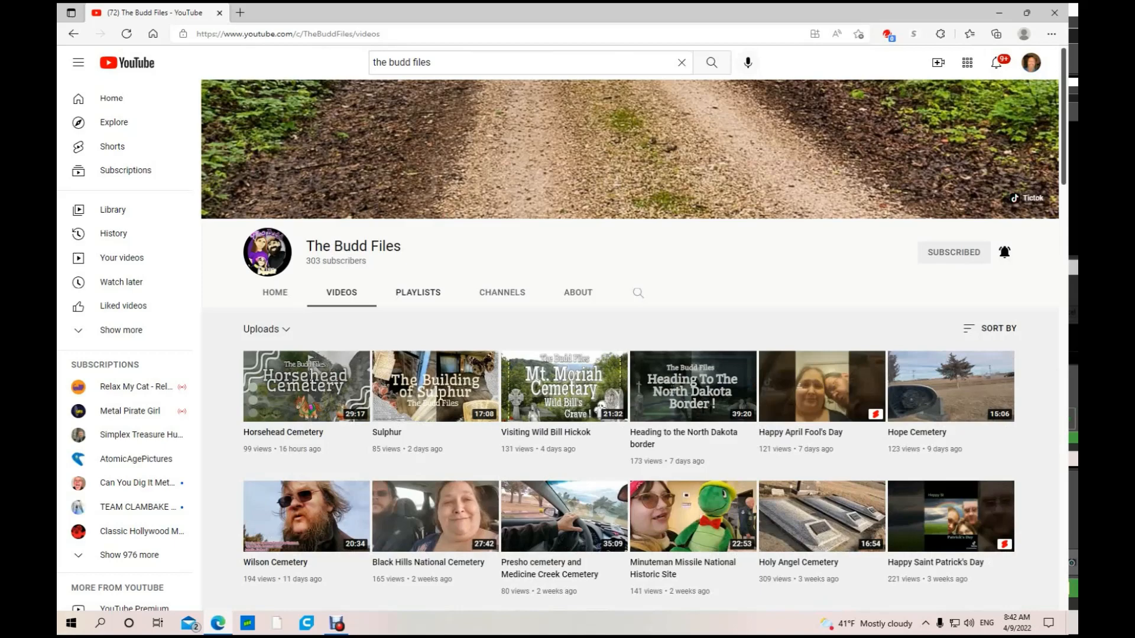
- View The Budd Files' playlists like Spirit Box Sessions and Blurps, then return to Home
click(418, 293)
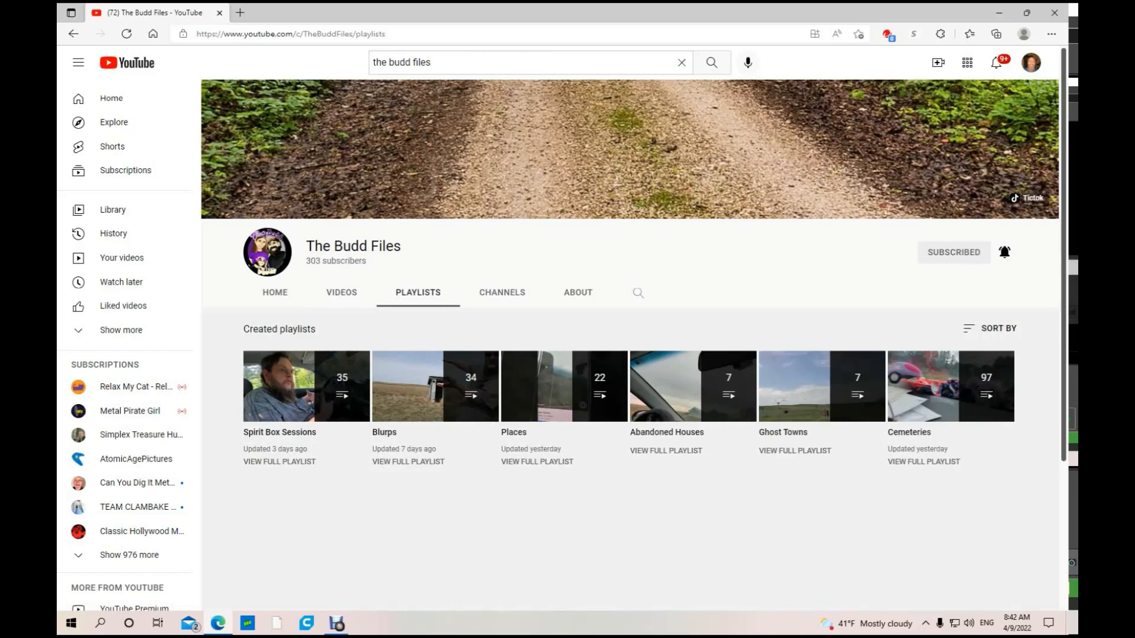
mouse_move(305, 386)
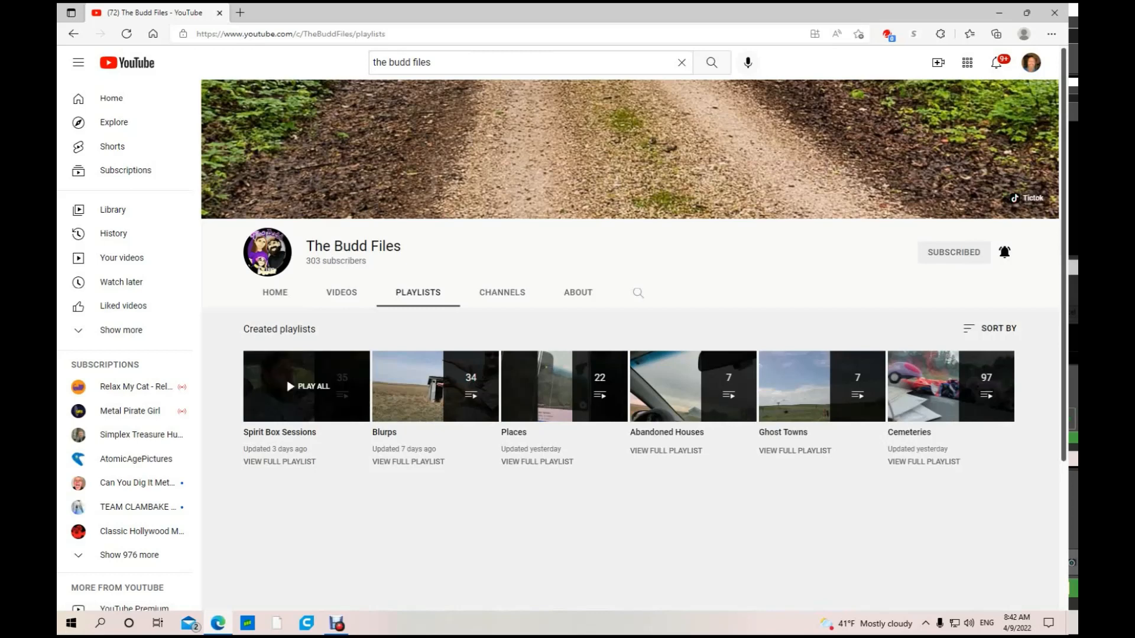
click(275, 293)
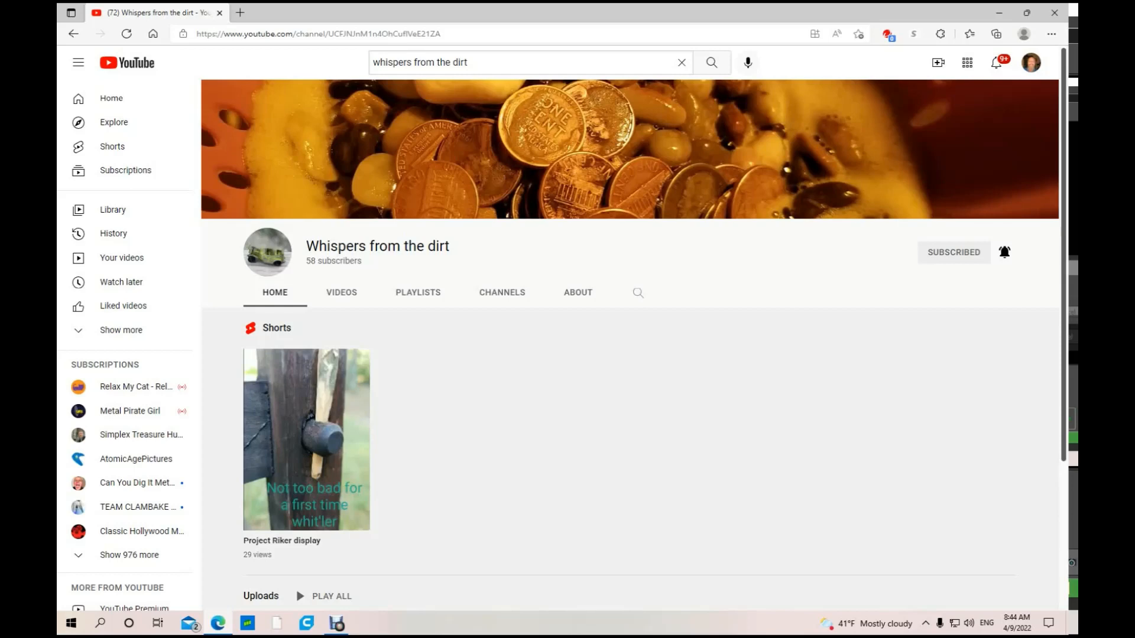
scroll(down, 3)
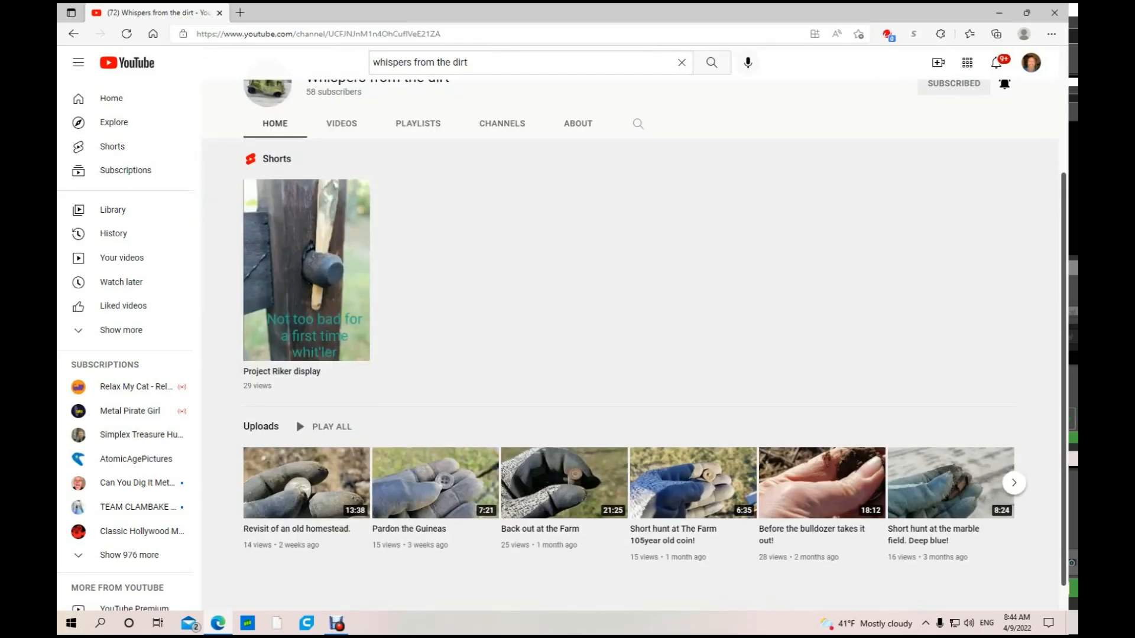
scroll(up, 3)
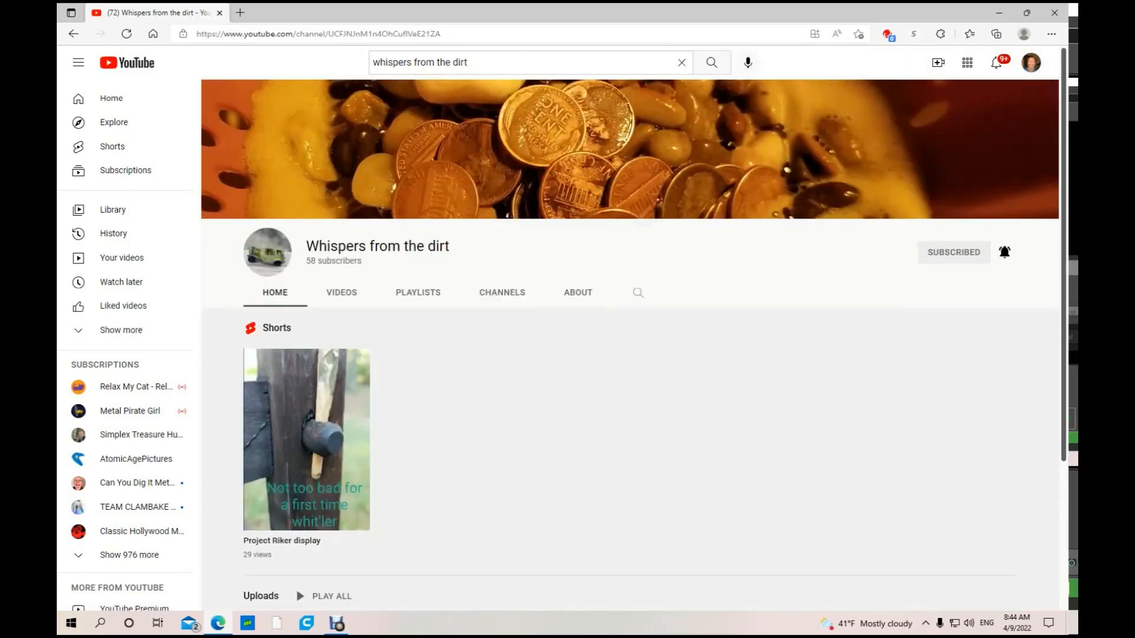
scroll(down, 3)
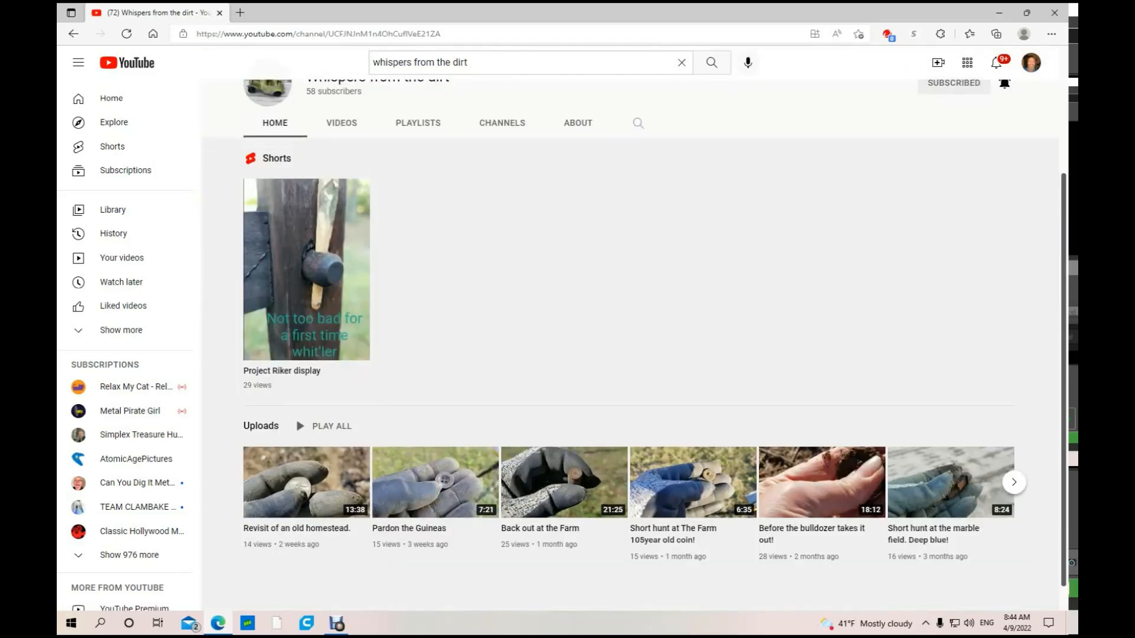
scroll(up, 3)
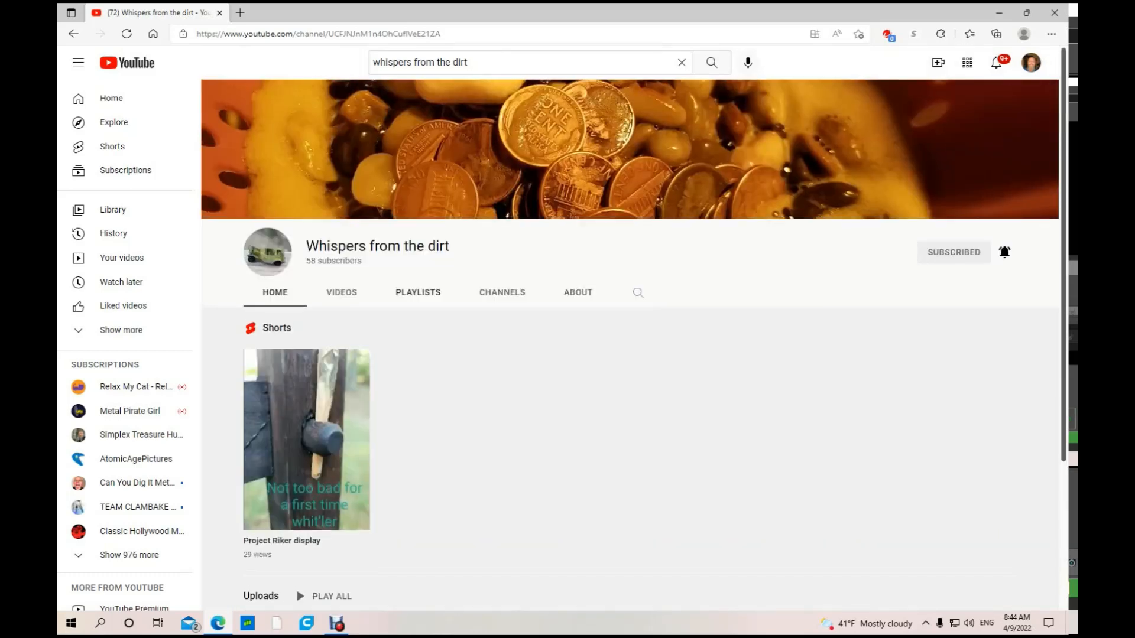
click(342, 292)
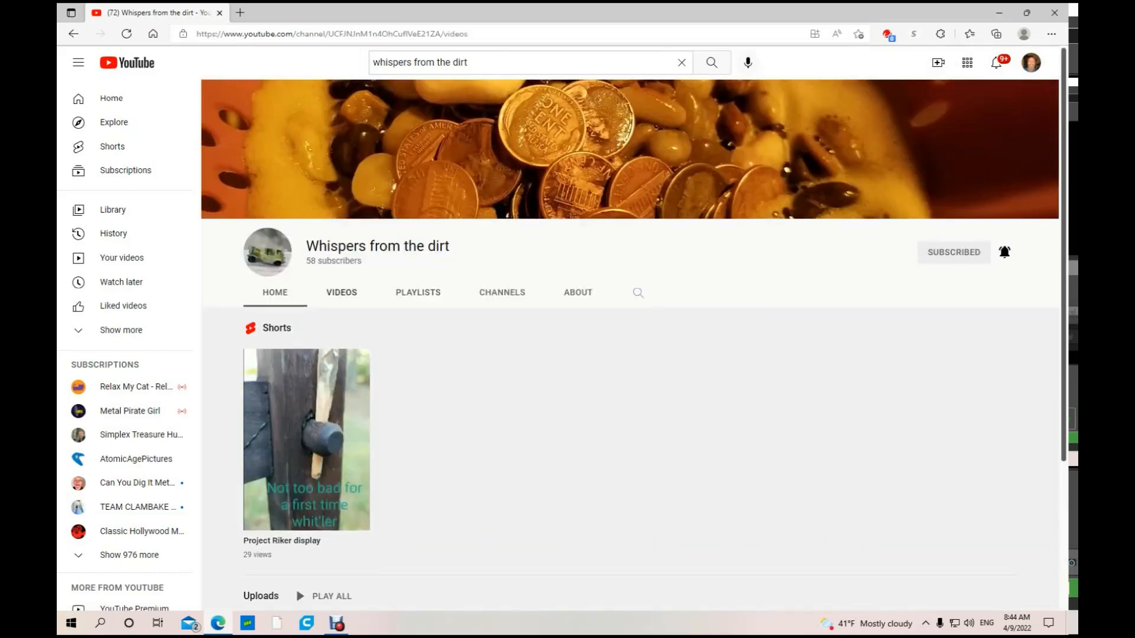
click(341, 292)
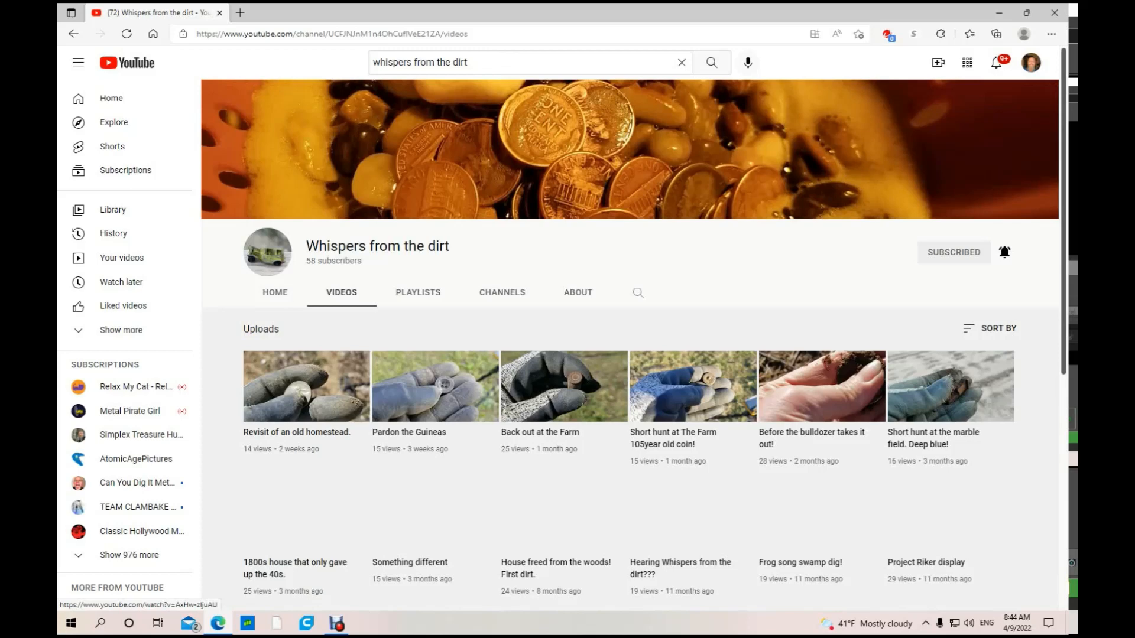
scroll(down, 3)
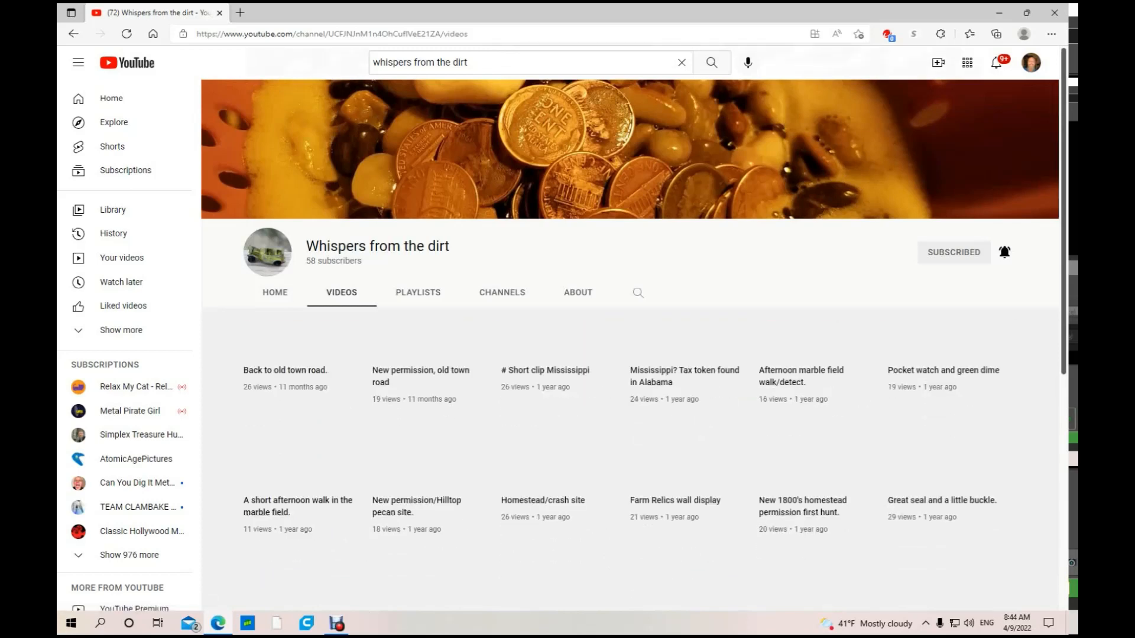
scroll(down, 3)
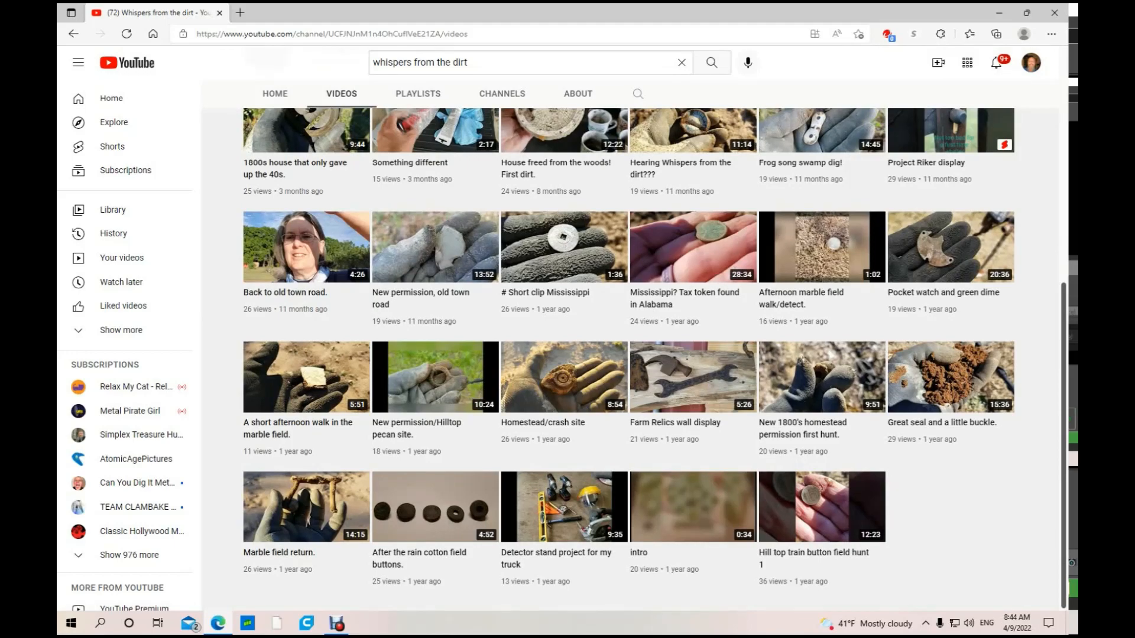
scroll(up, 3)
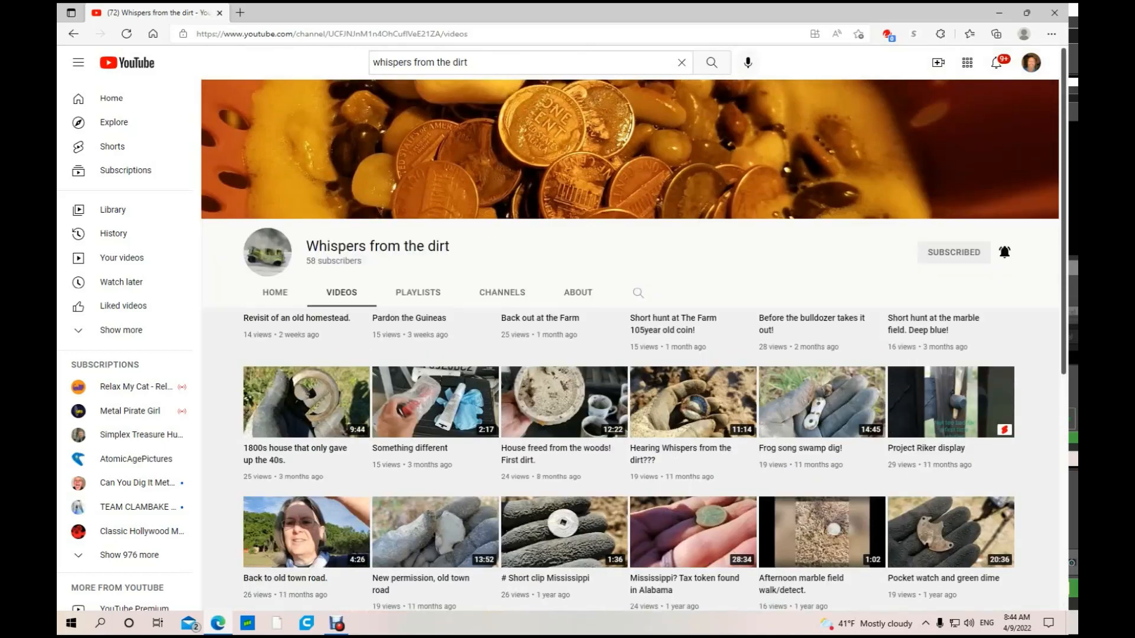
scroll(down, 3)
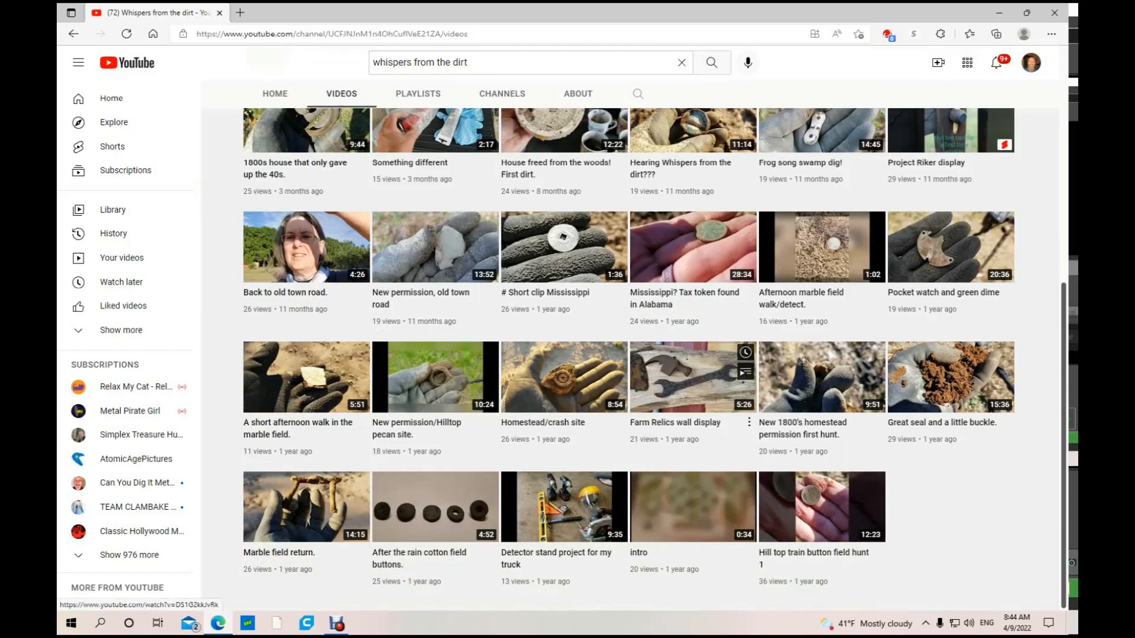
mouse_move(435, 507)
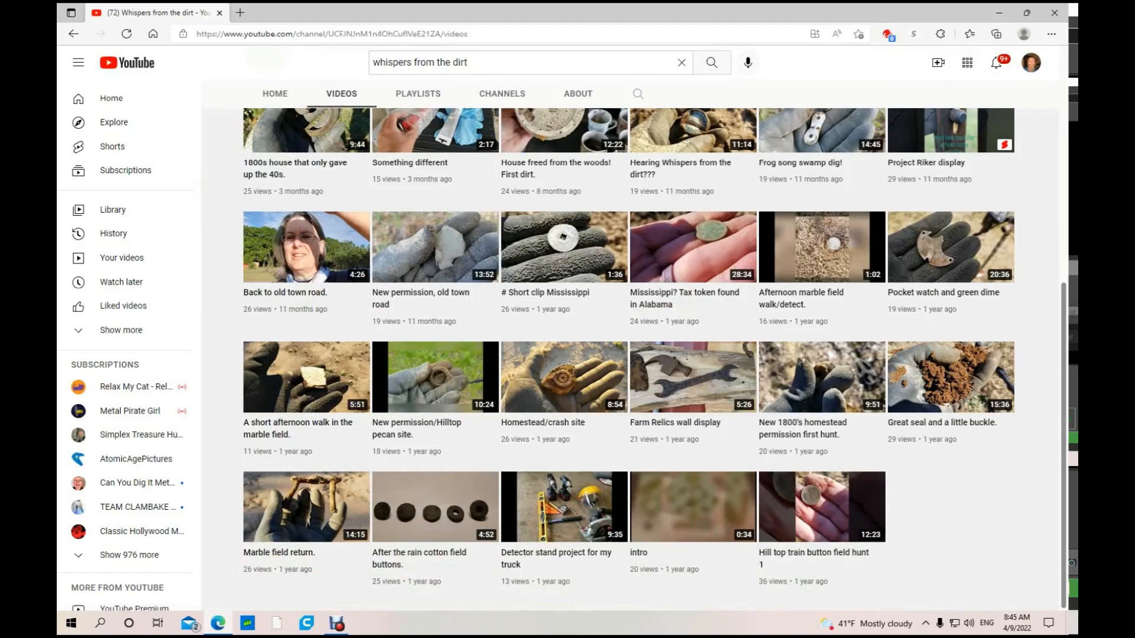
scroll(up, 3)
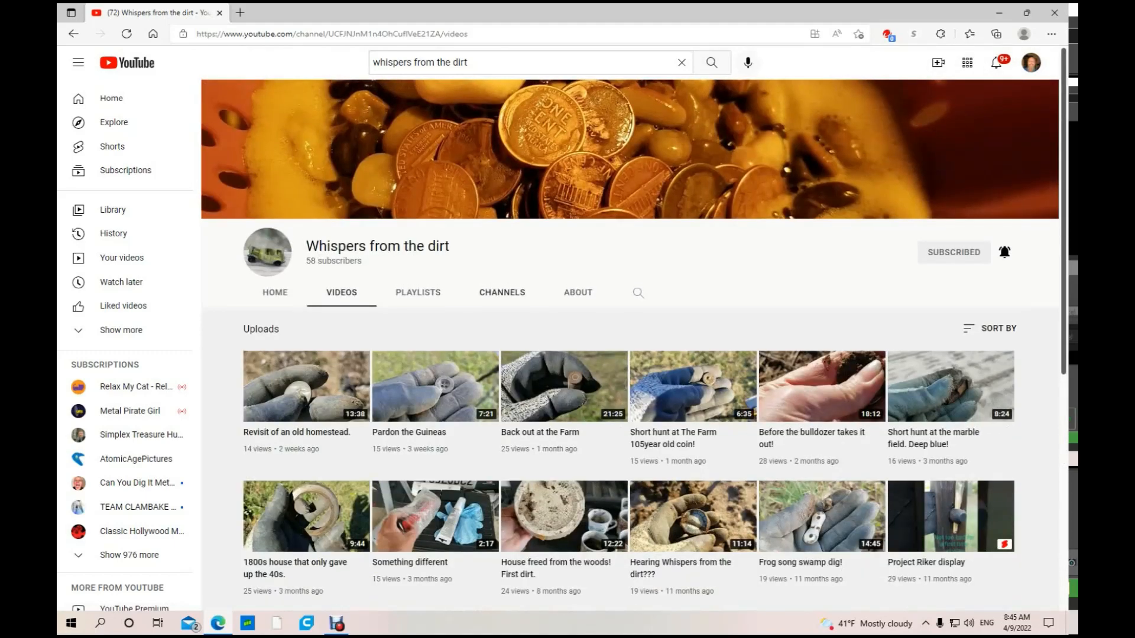
click(418, 293)
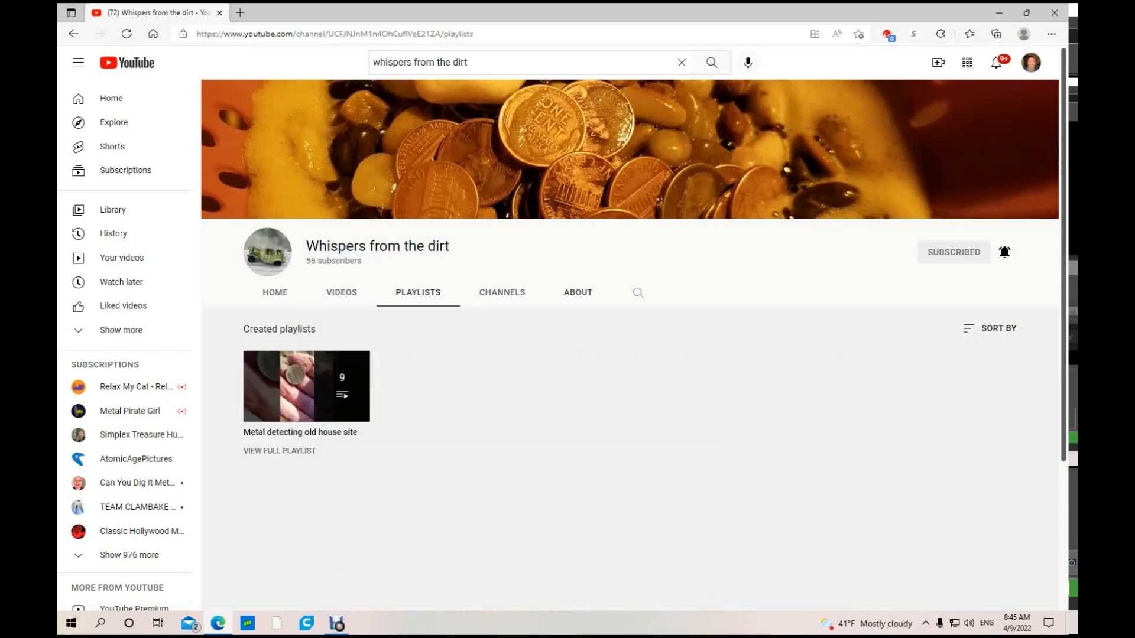
click(577, 292)
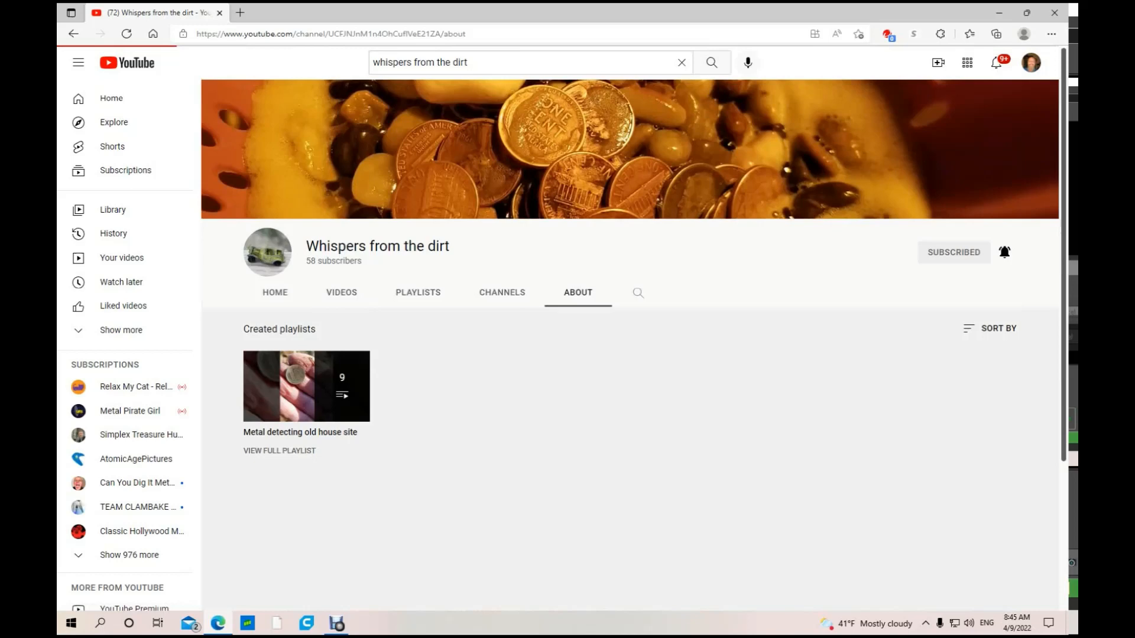
click(577, 293)
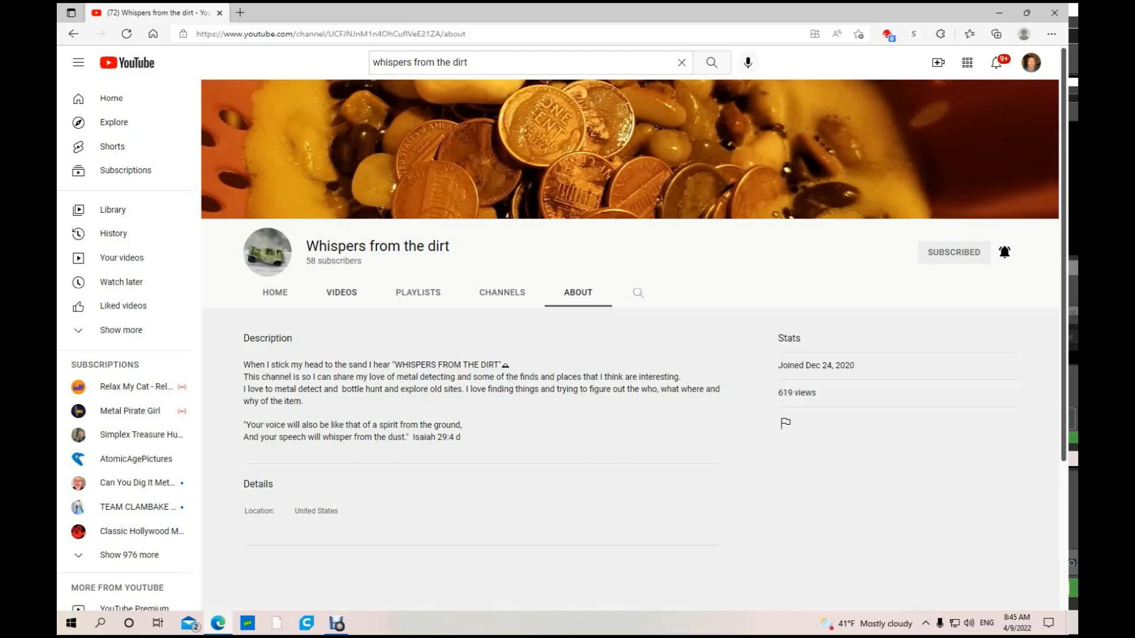
click(274, 292)
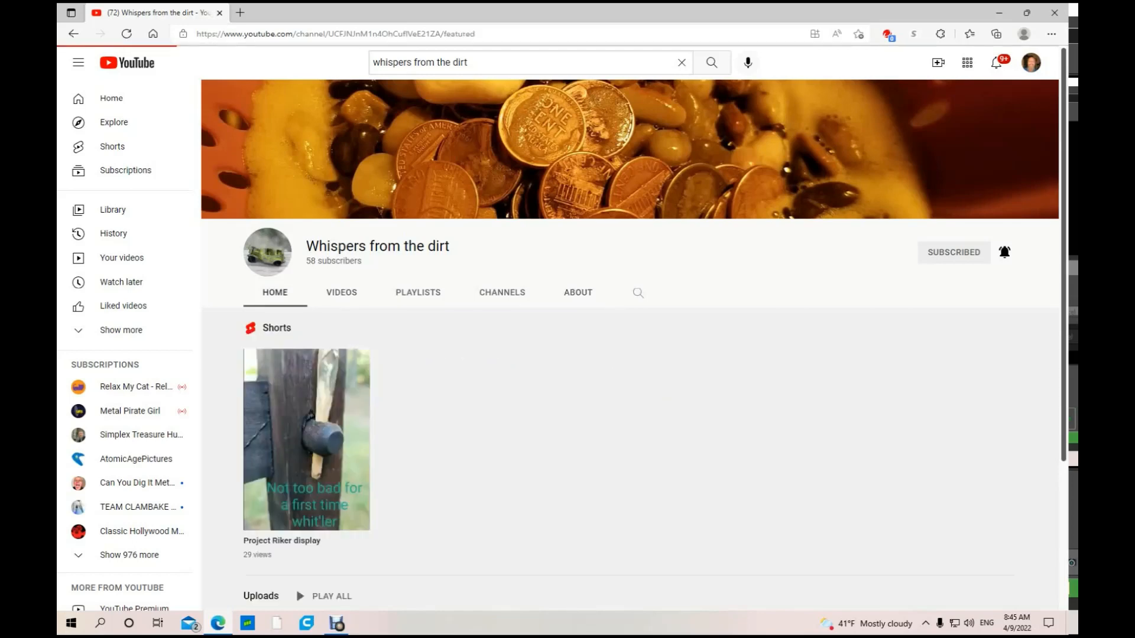
scroll(down, 3)
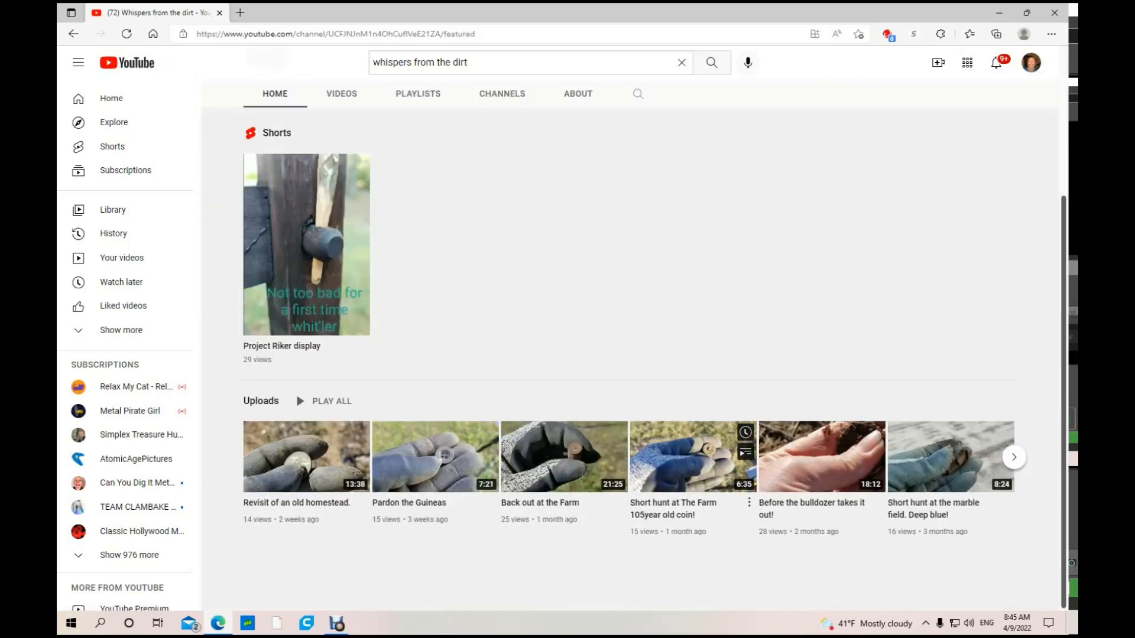
scroll(up, 3)
text(banshee mining)
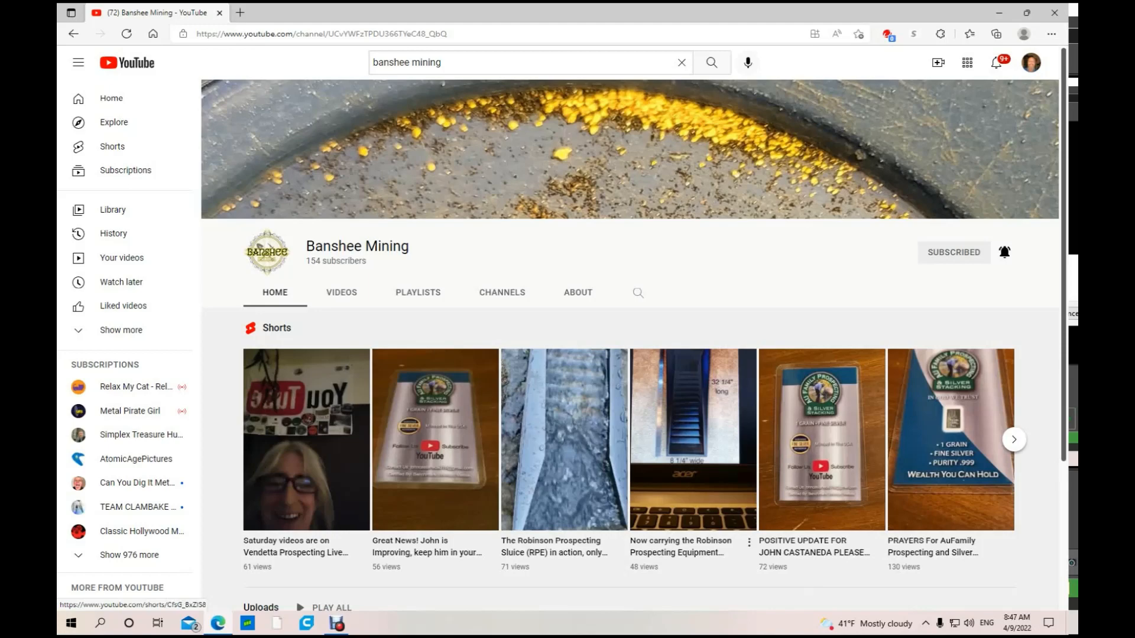
- Scroll Banshee Mining's Home tab to view its shorts and recent uploads, then list its videos
scroll(down, 3)
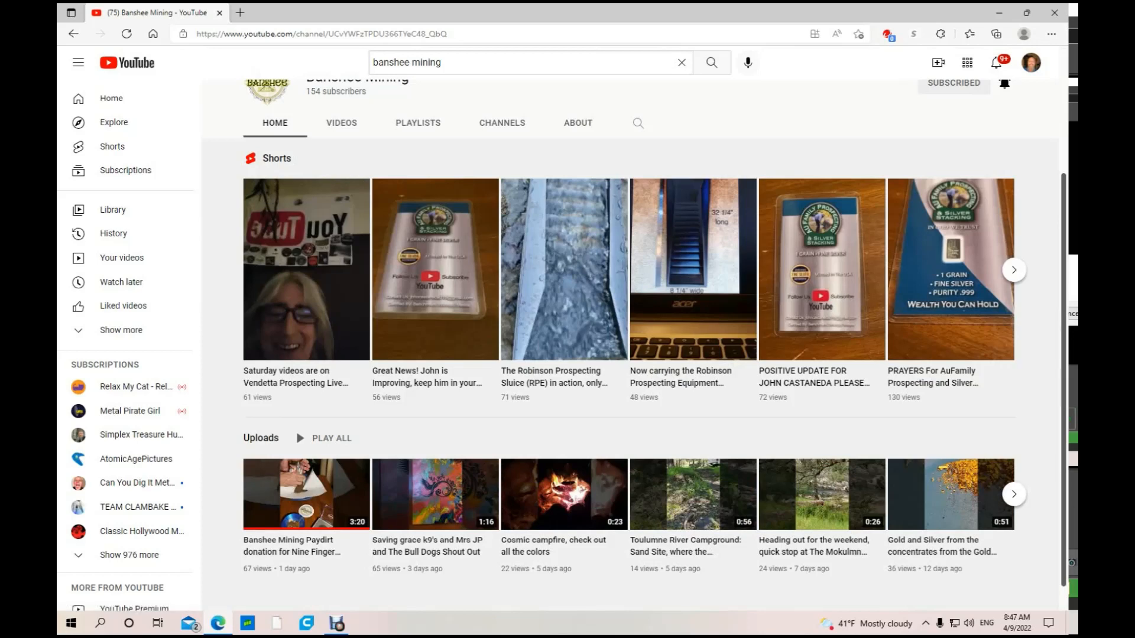
scroll(up, 3)
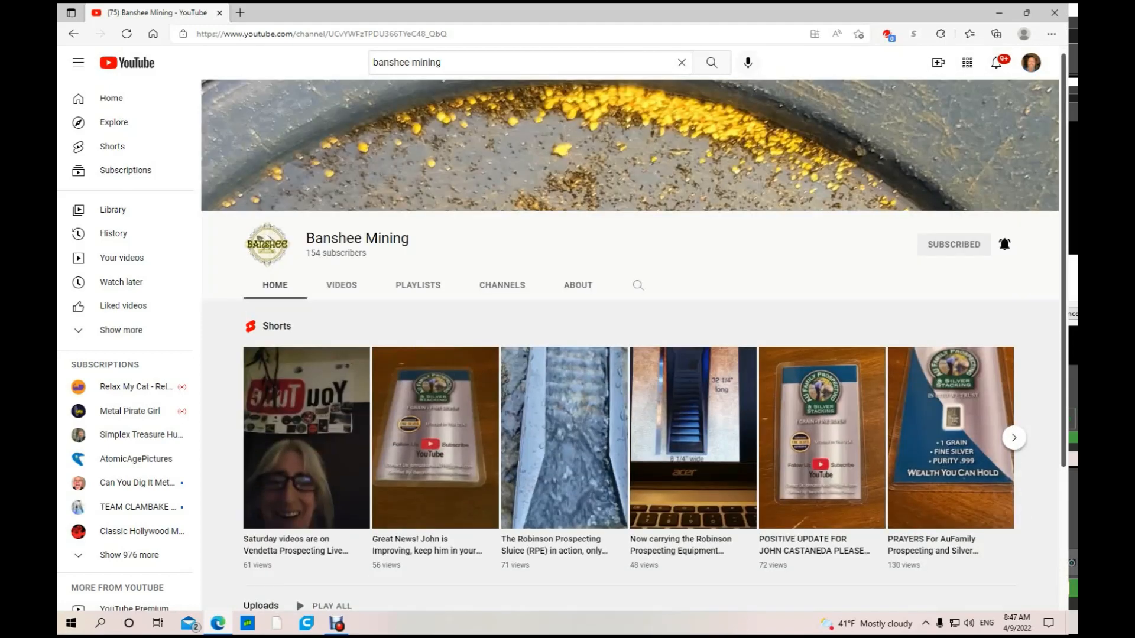
scroll(down, 3)
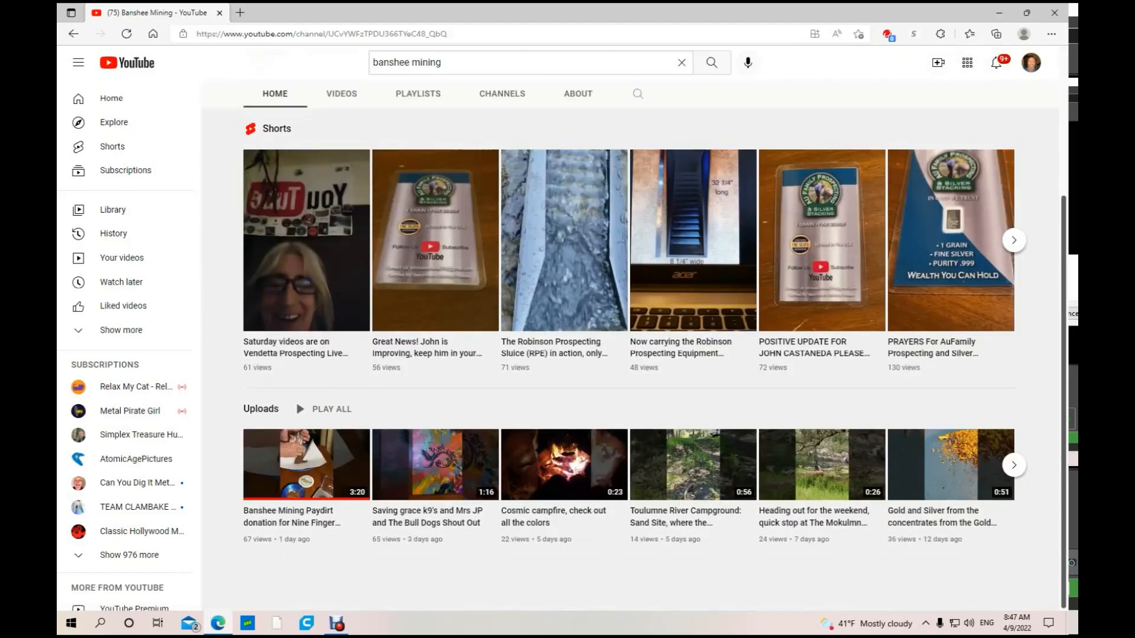
mouse_move(306, 464)
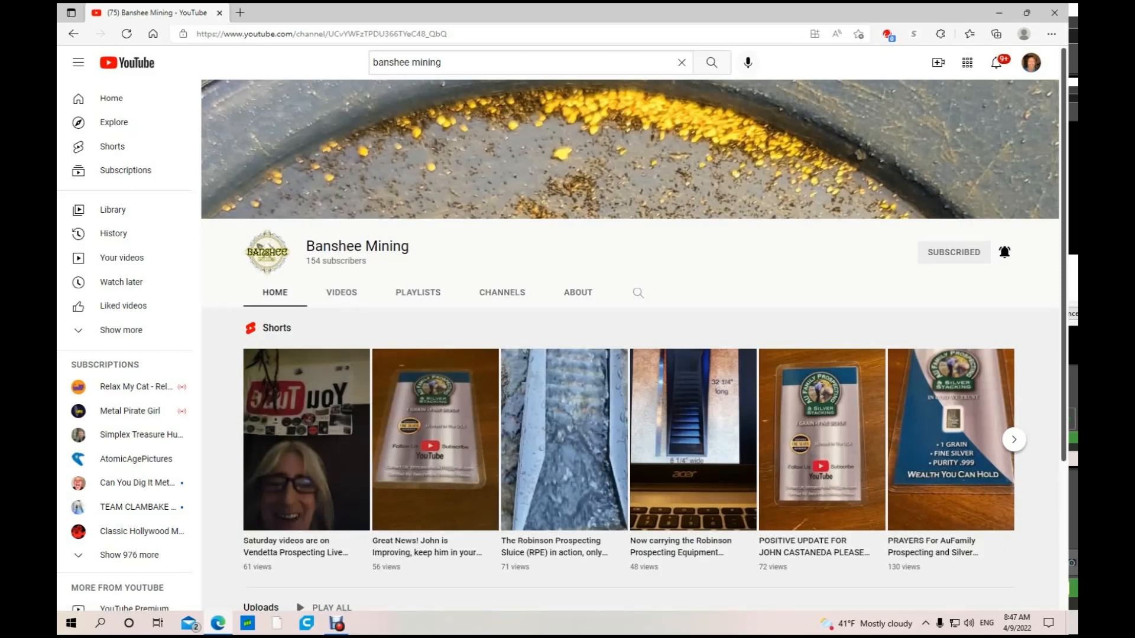
click(341, 293)
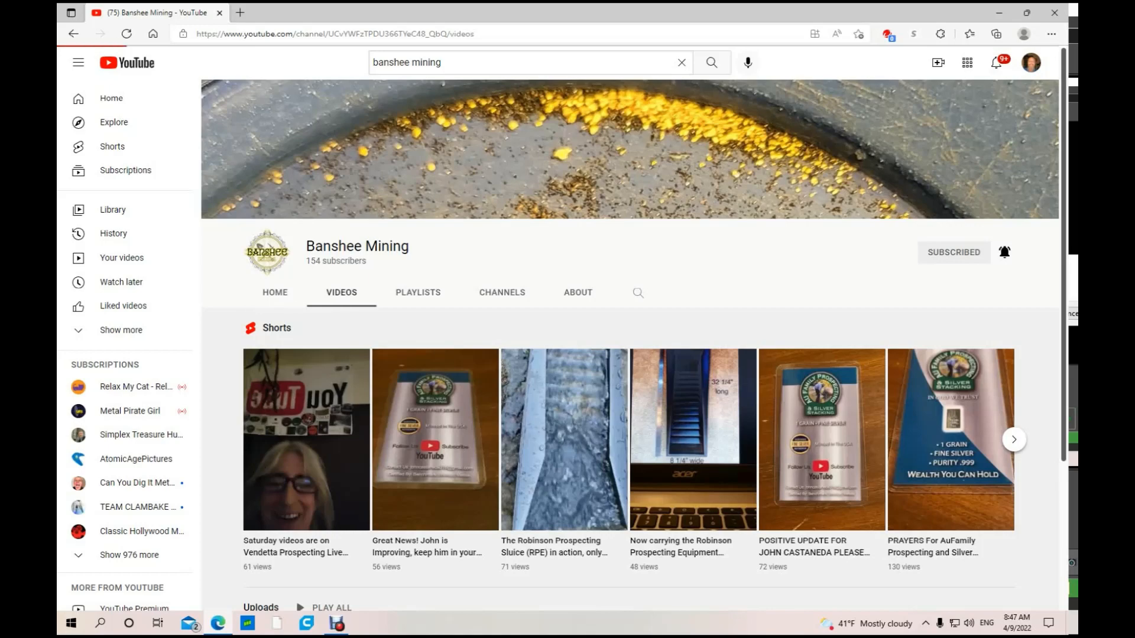
- Scroll Banshee Mining's uploads down to the oldest videos and back toward the newest
scroll(down, 3)
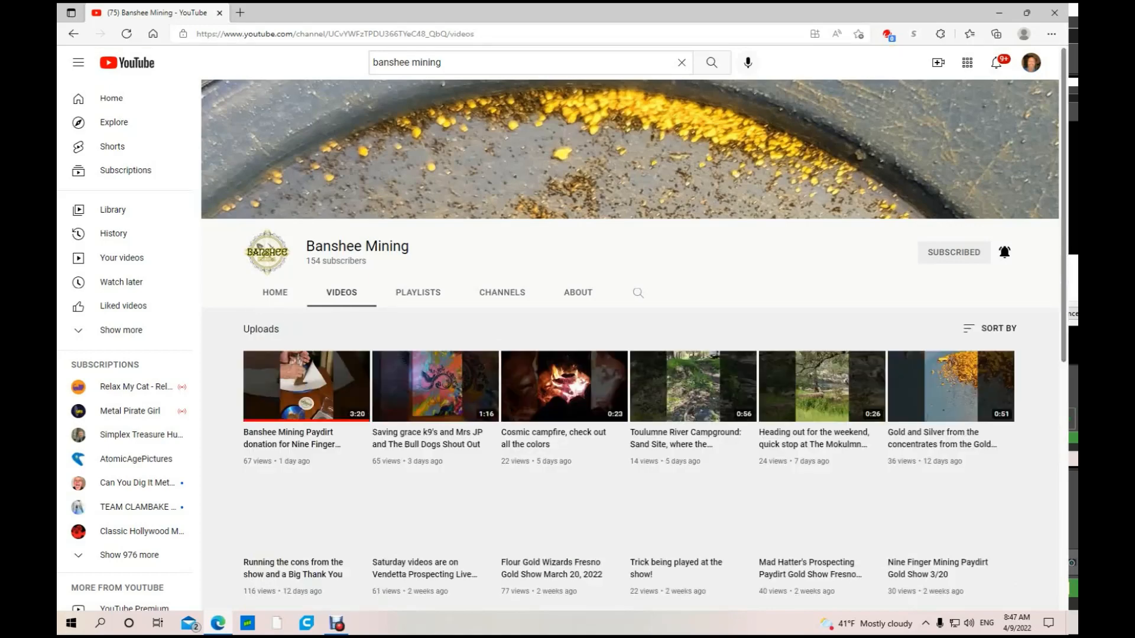
scroll(down, 3)
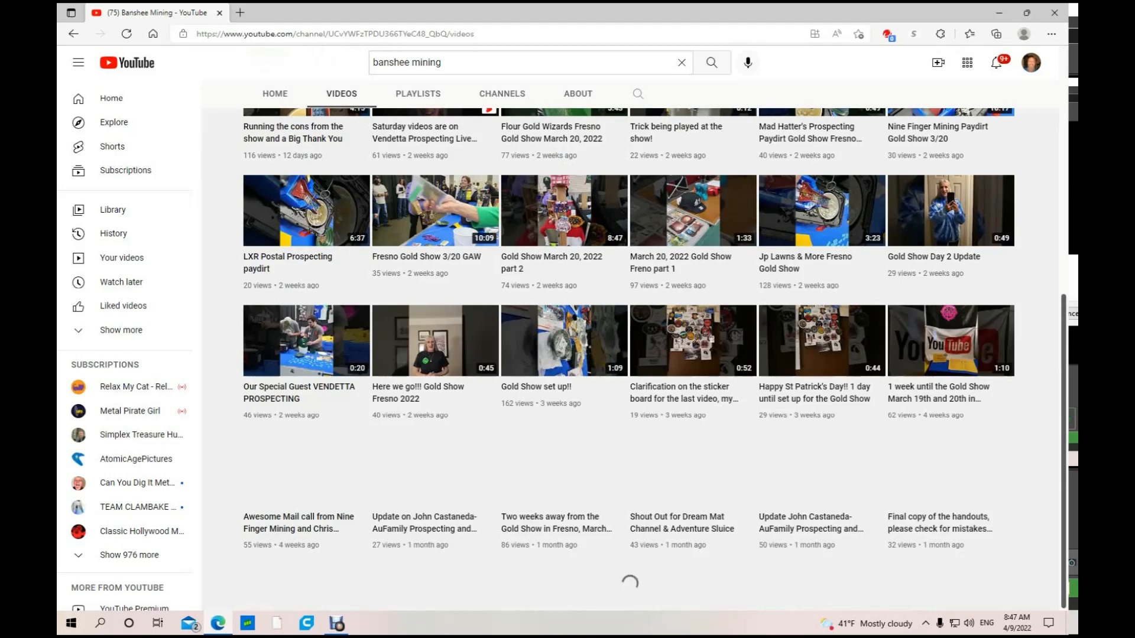
scroll(down, 3)
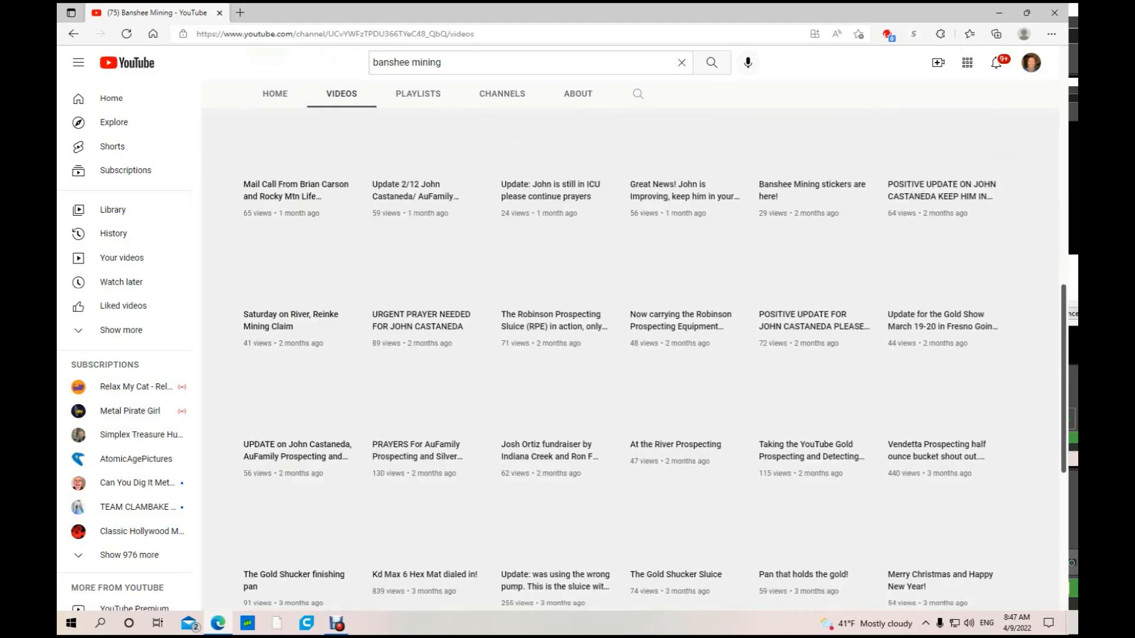
scroll(down, 3)
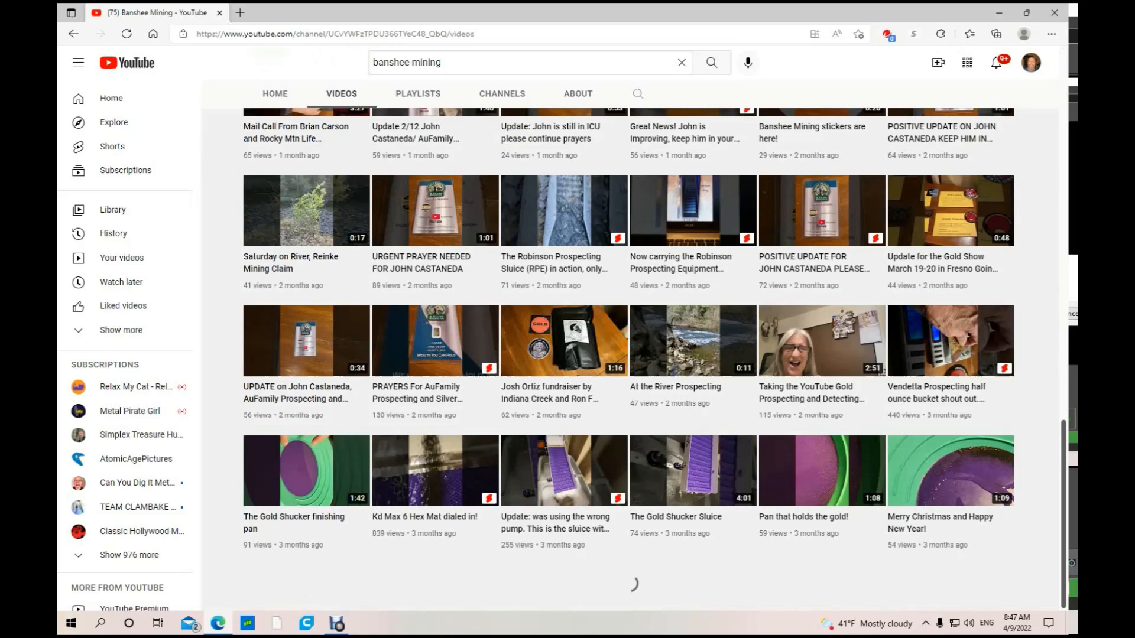
scroll(down, 3)
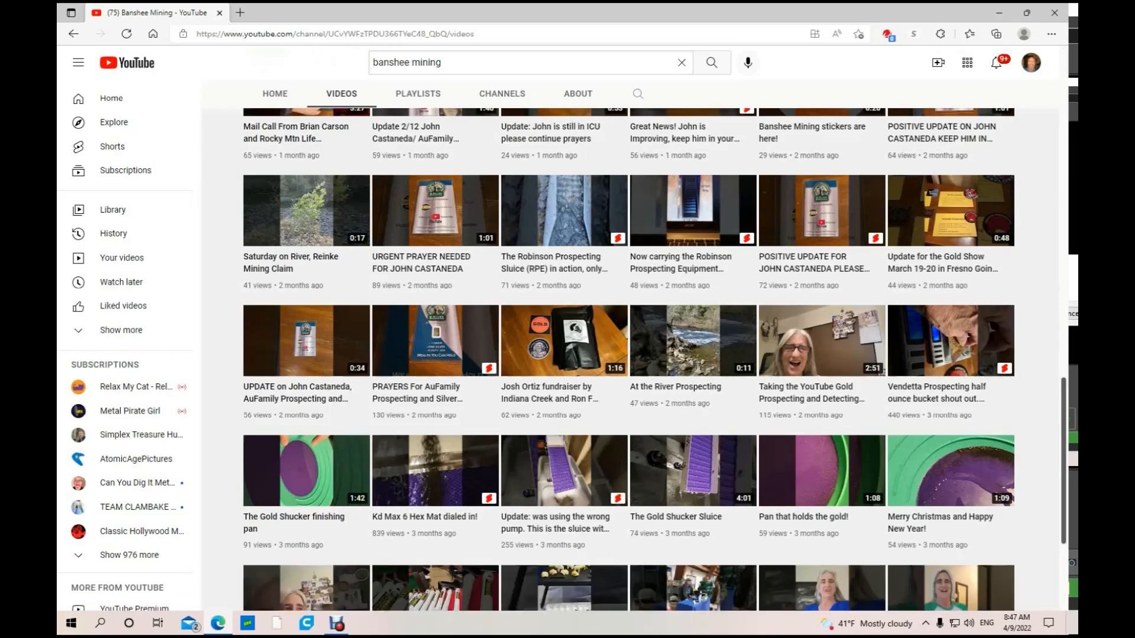
scroll(down, 3)
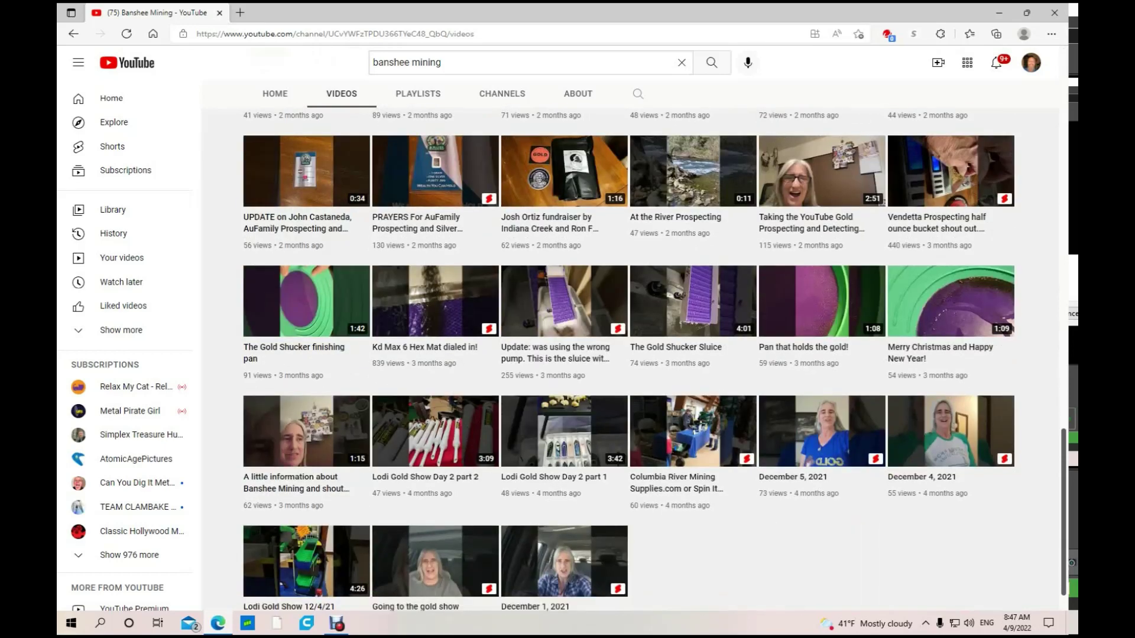
scroll(down, 3)
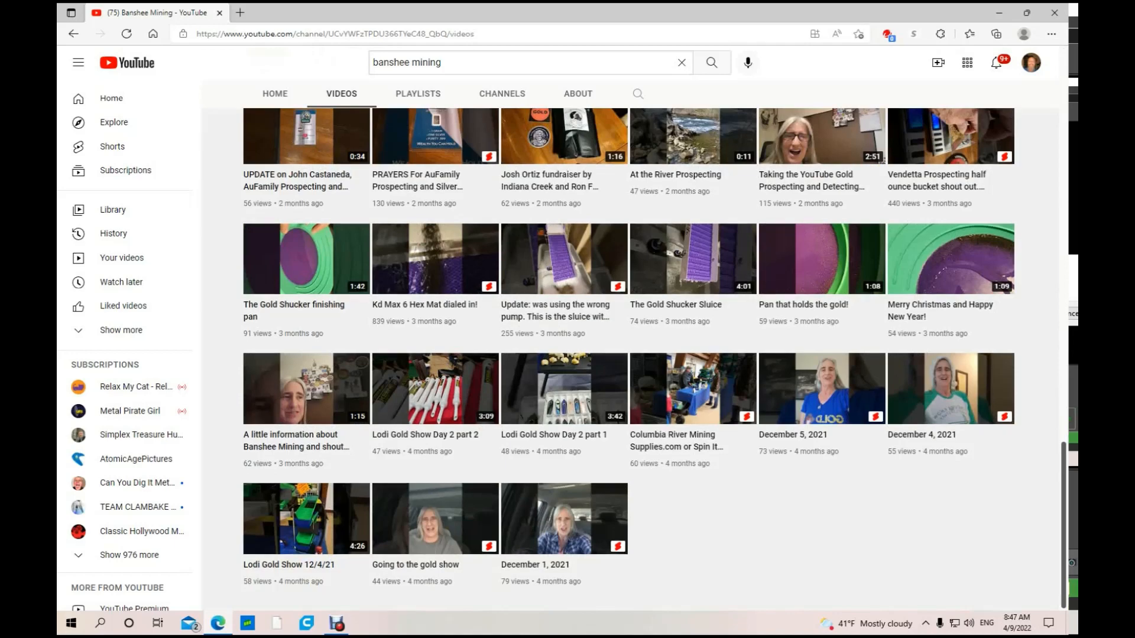
scroll(up, 3)
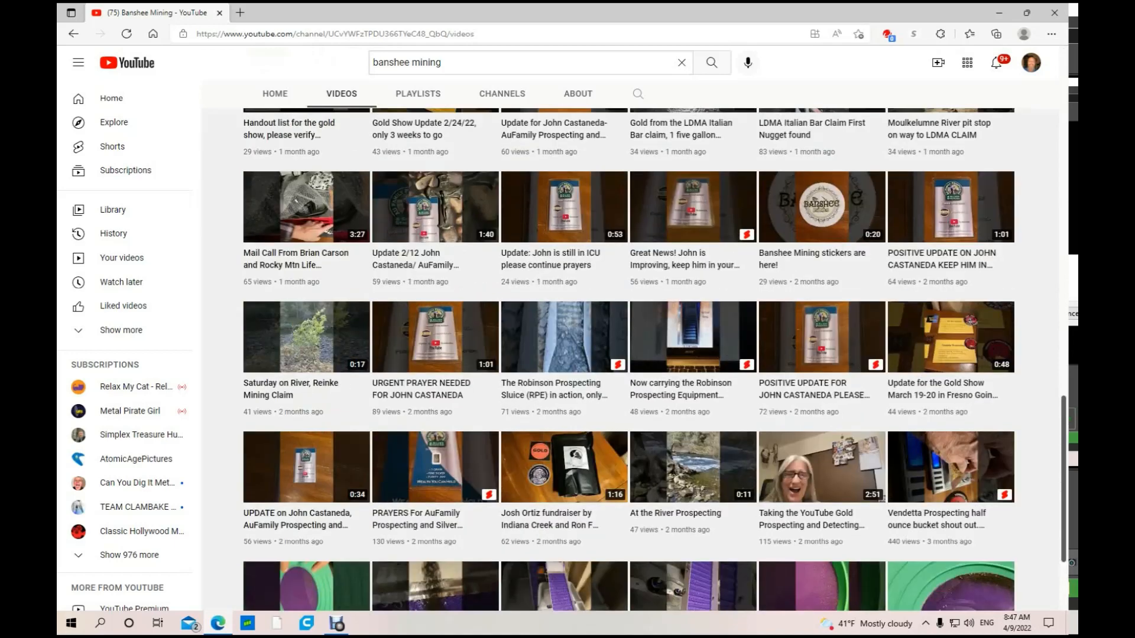
scroll(up, 3)
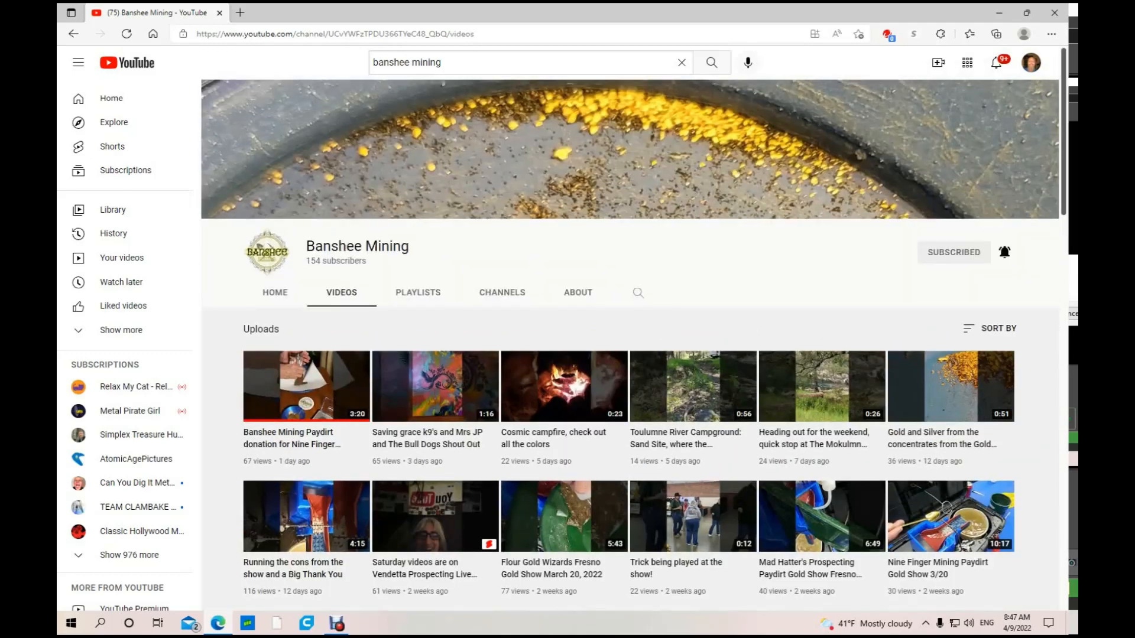
click(418, 293)
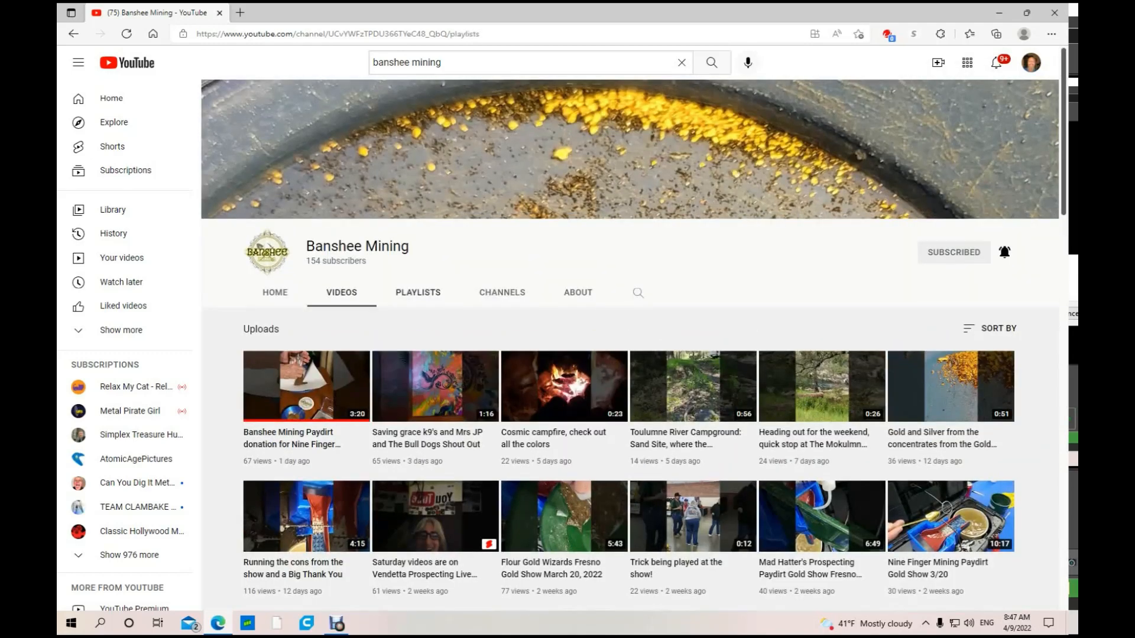
- View Banshee Mining's playlists and About description, then return to its Home tab
click(418, 292)
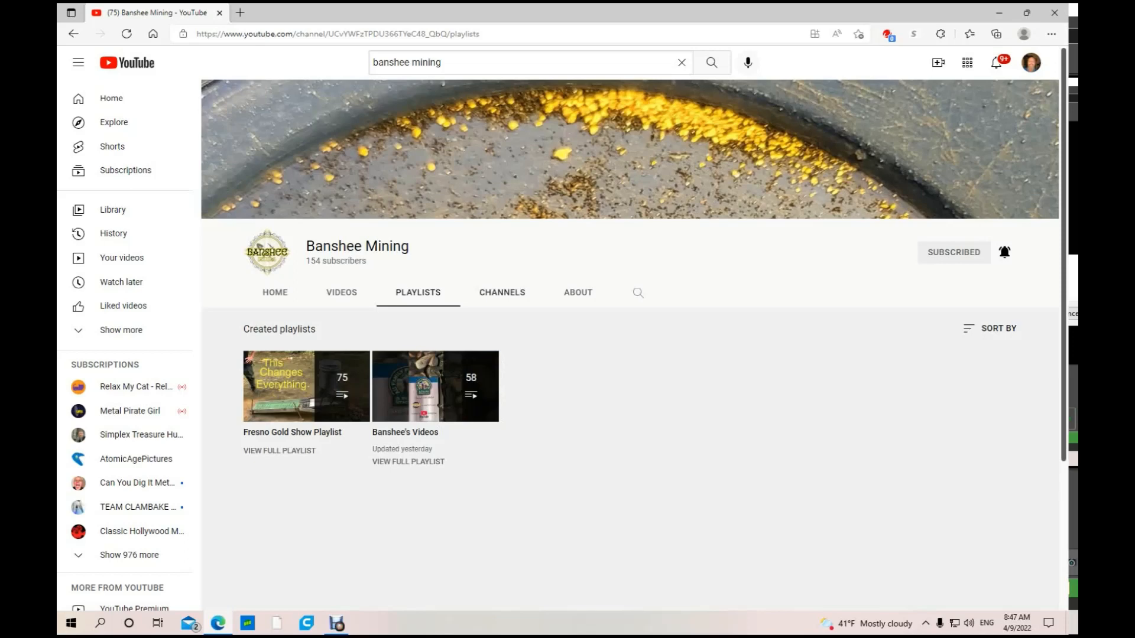
click(577, 292)
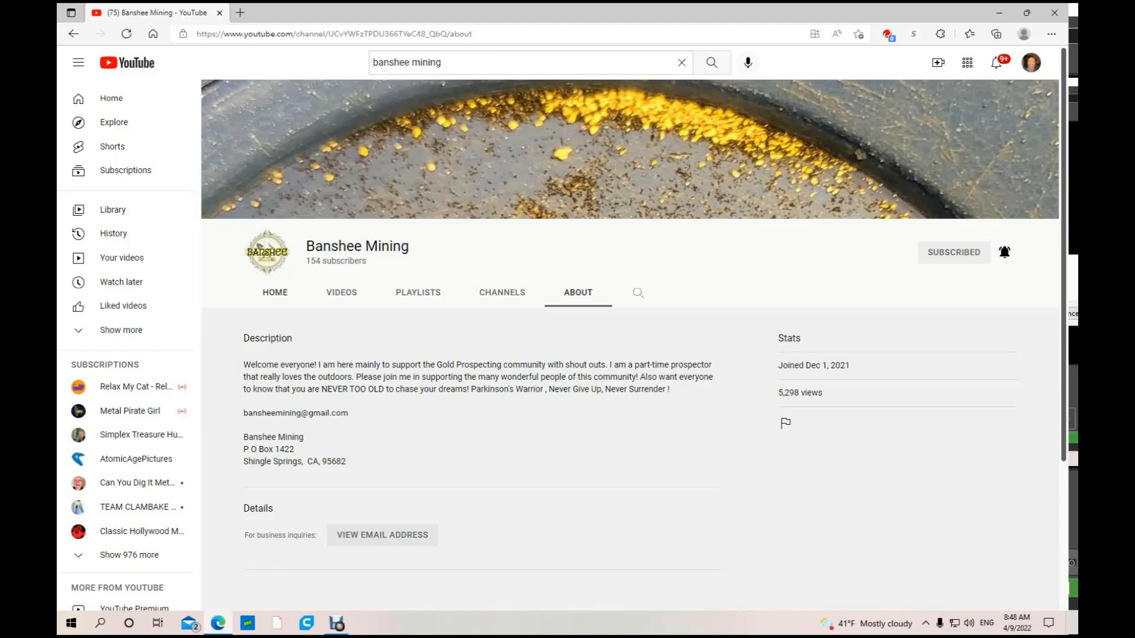
click(274, 292)
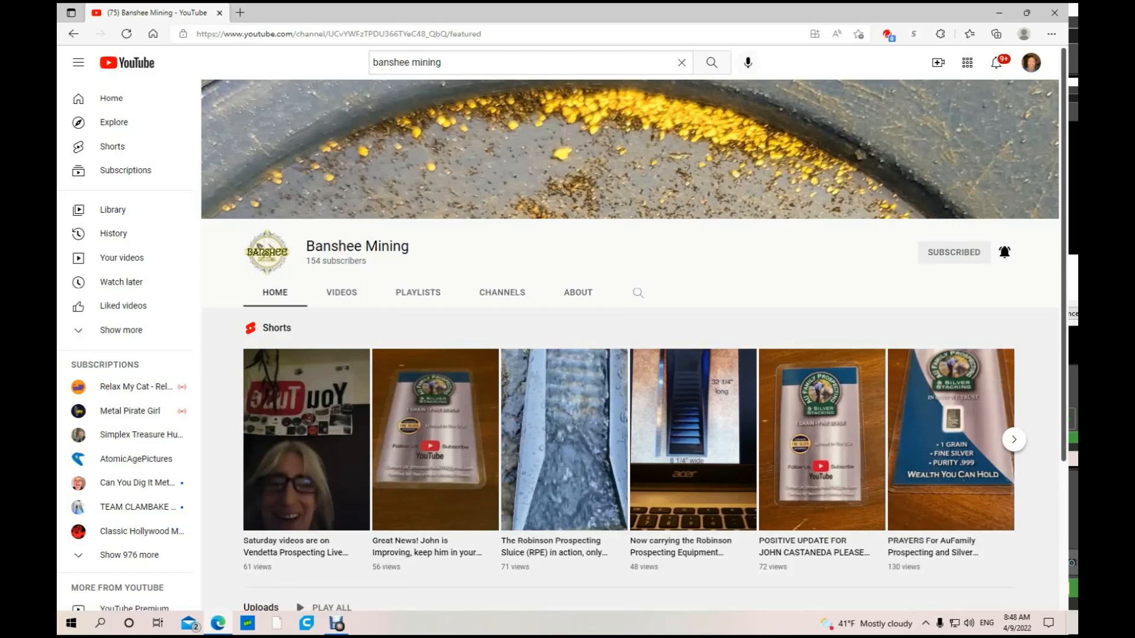
click(336, 628)
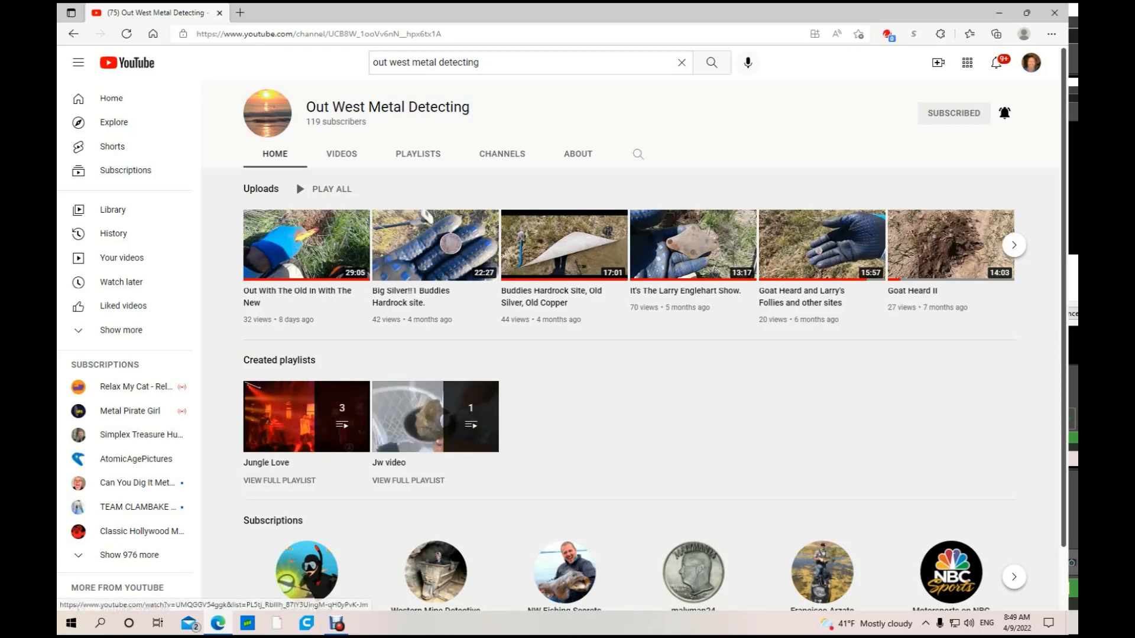
- List Out West Metal Detecting's uploaded videos, then open its About page with channel stats
click(341, 154)
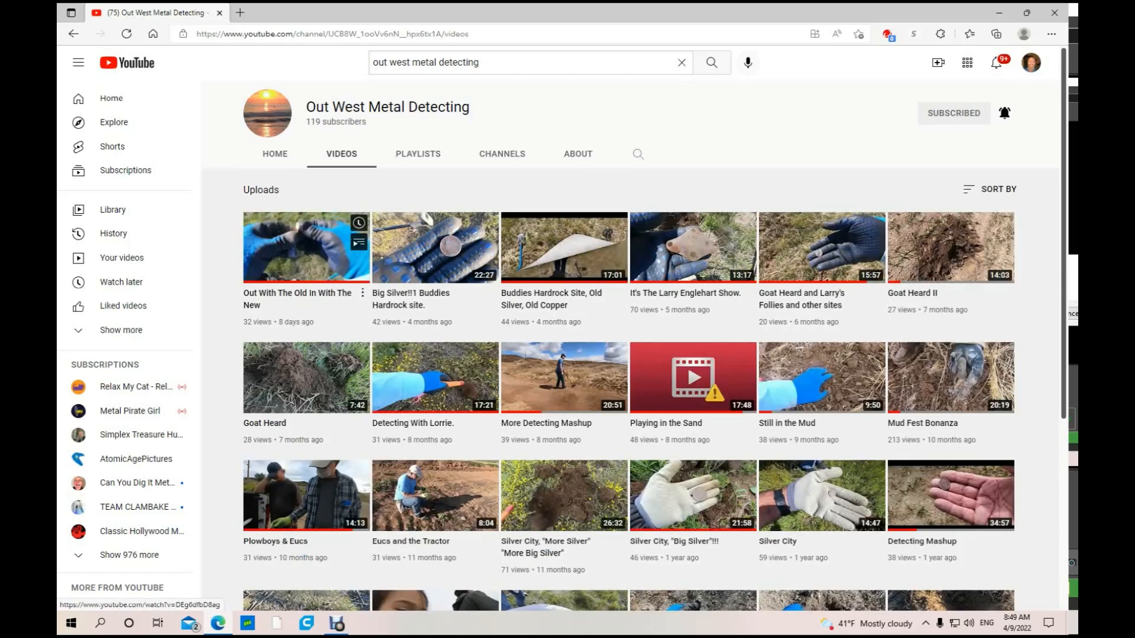
mouse_move(305, 246)
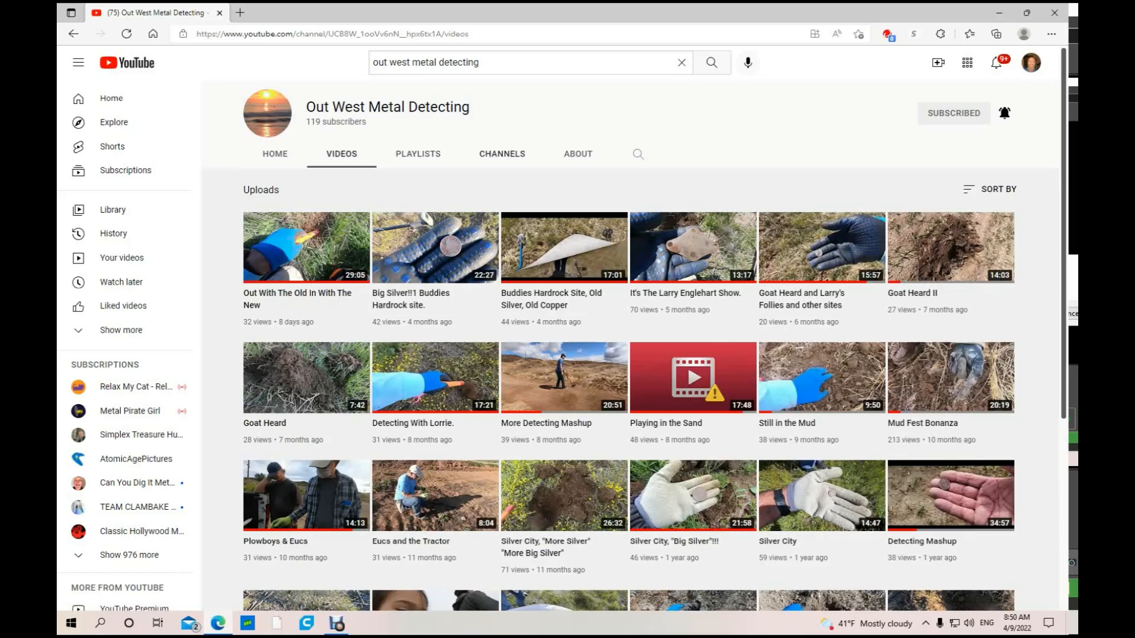
click(577, 153)
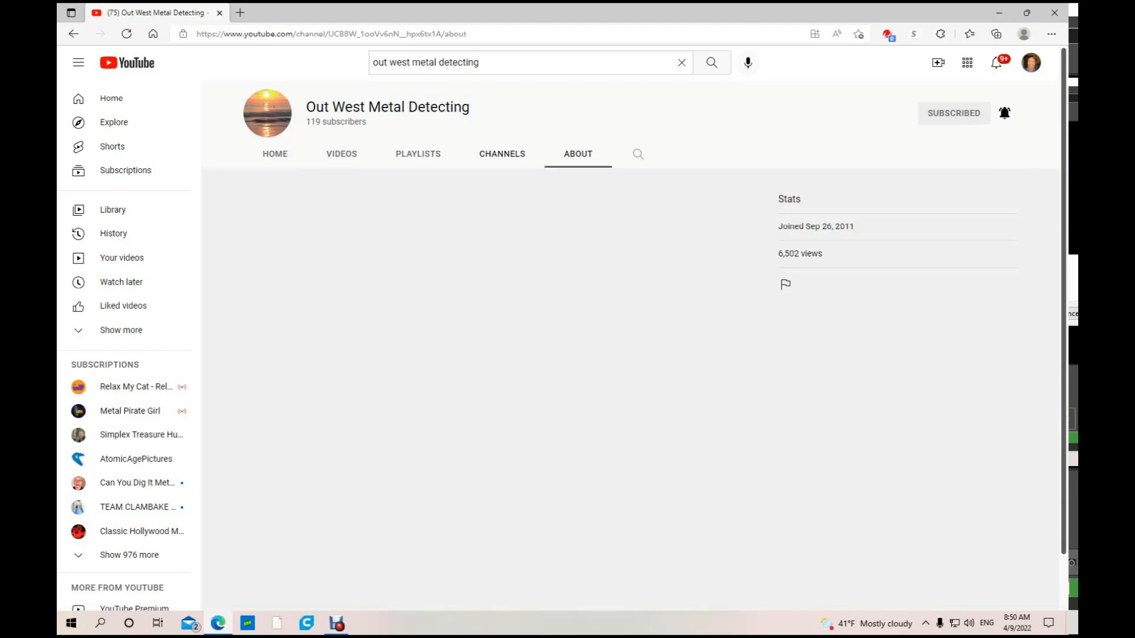
click(501, 153)
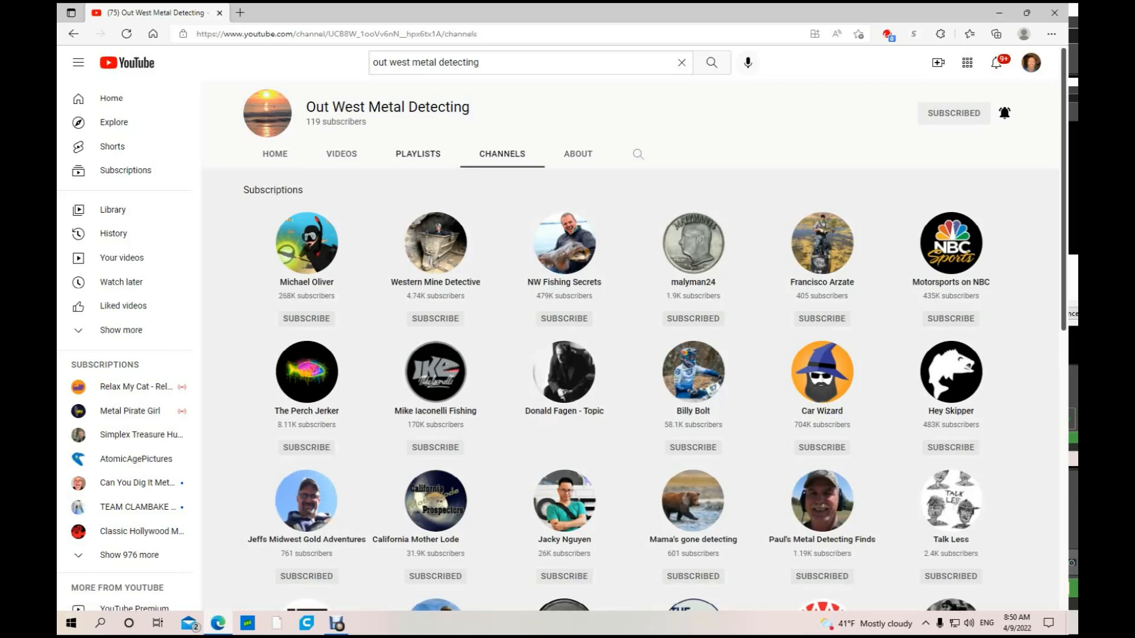
click(418, 154)
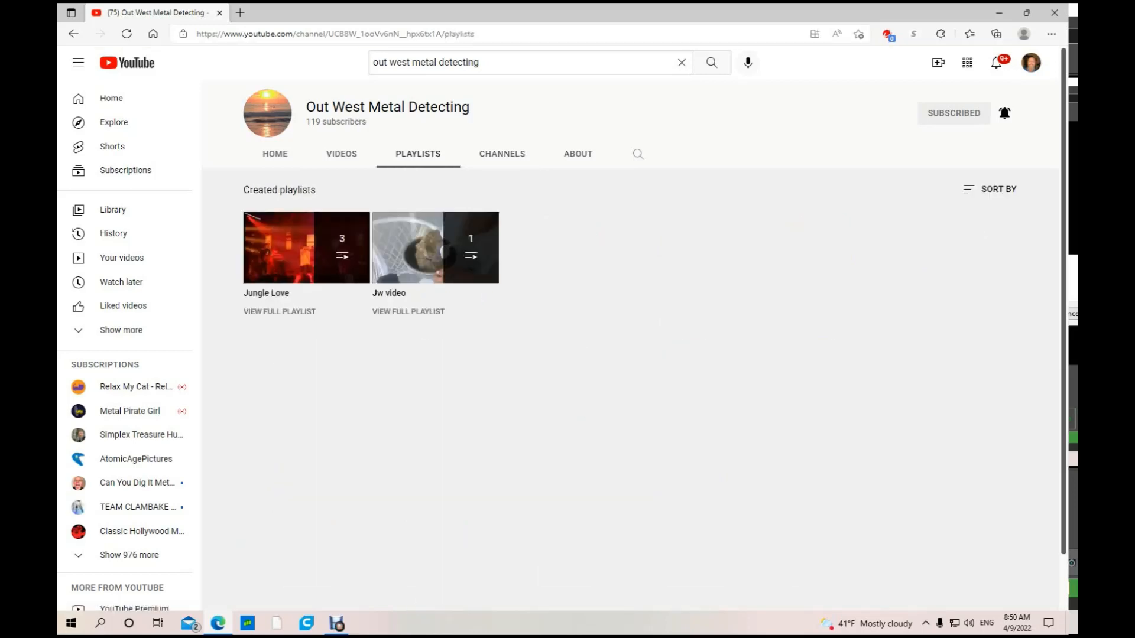
click(341, 154)
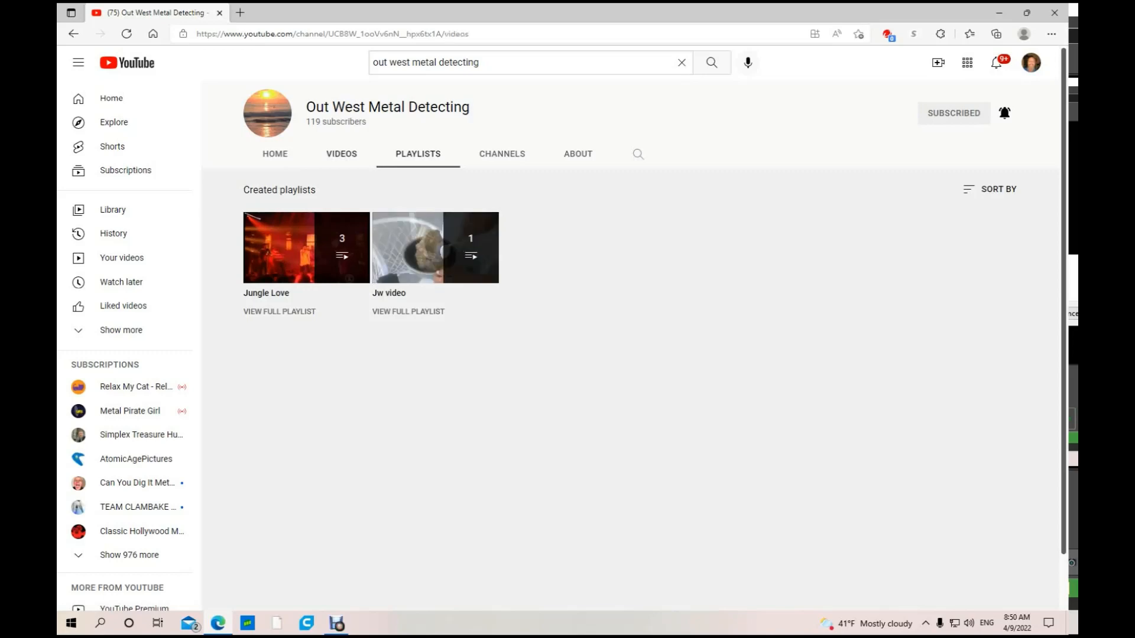
click(341, 154)
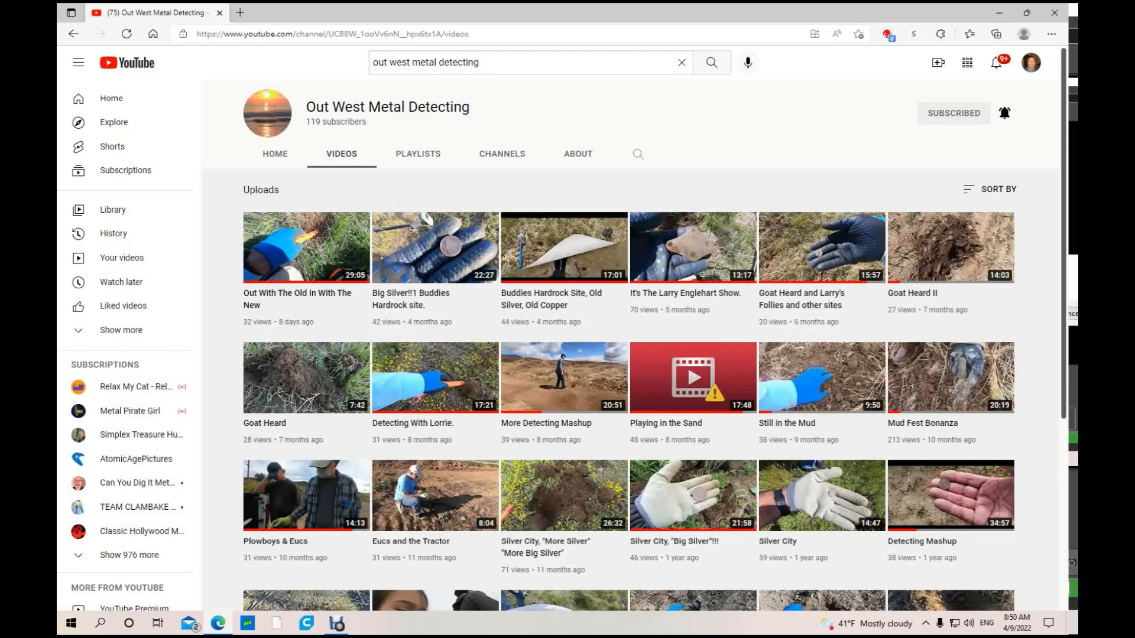